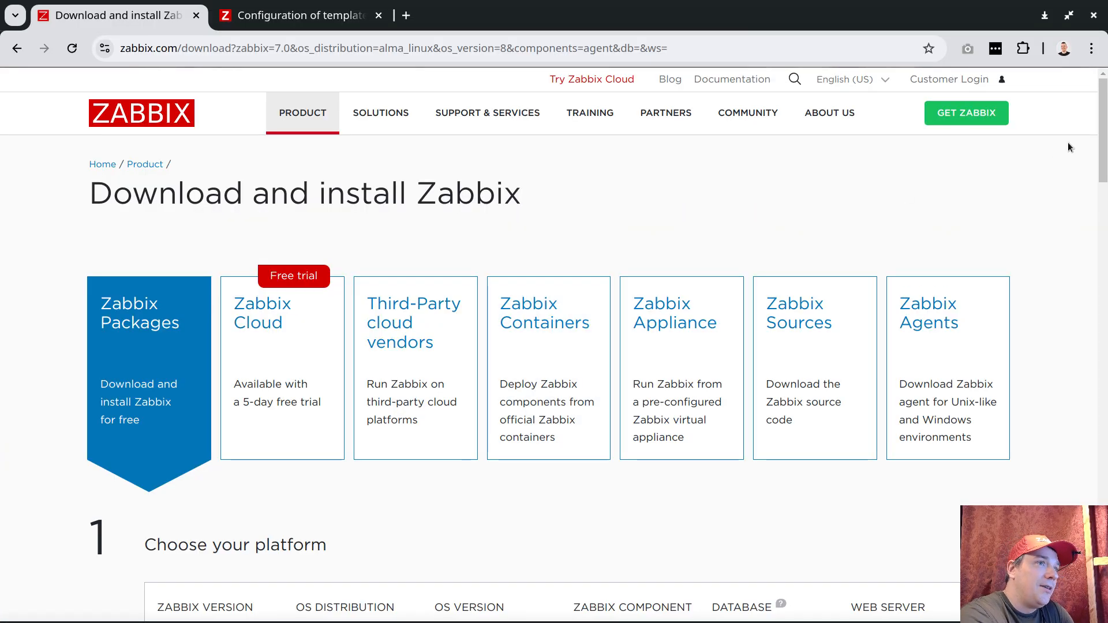
Grep ^Hostname in /etc/zabbix/zabbix_agentd.conf, revealing Hostname 'Zabbix server'.
scroll(down, 3)
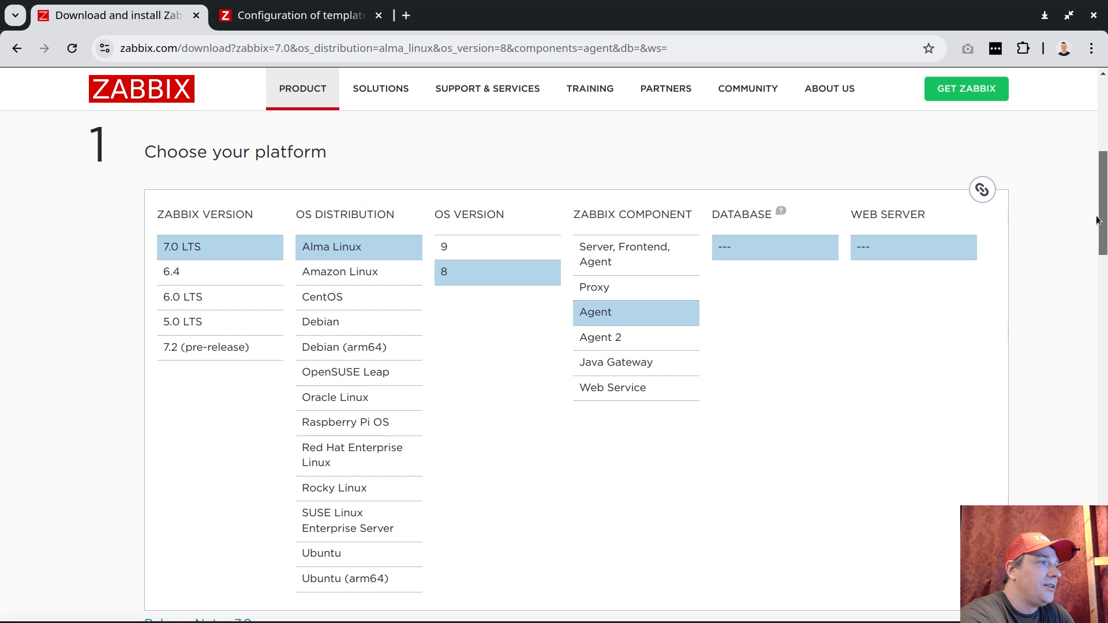
mouse_move(44, 269)
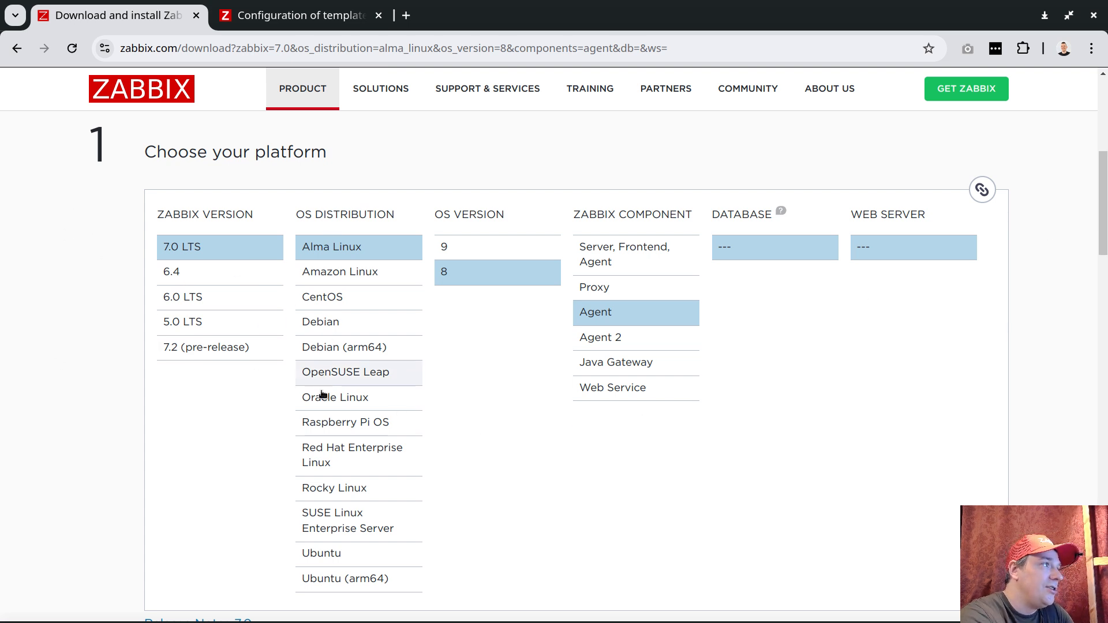
scroll(down, 3)
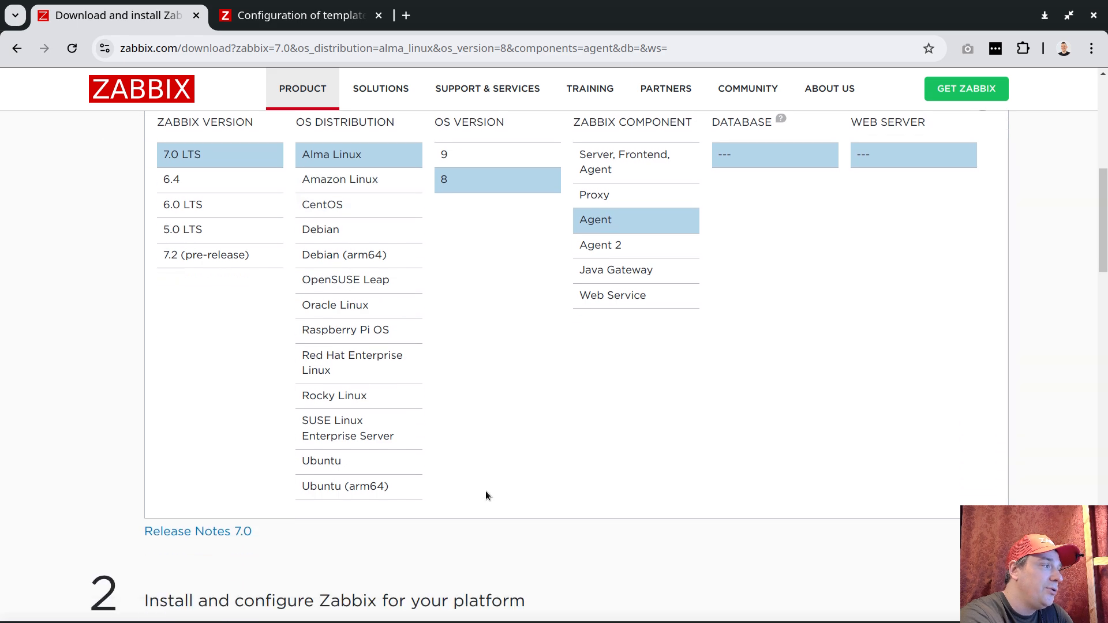
scroll(down, 3)
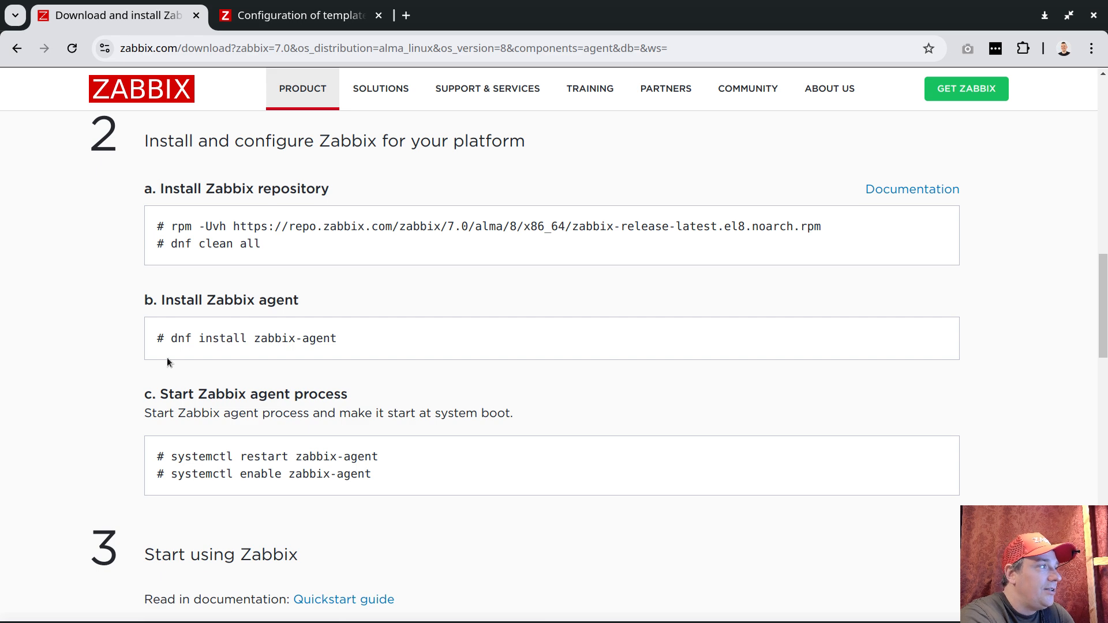
mouse_move(409, 500)
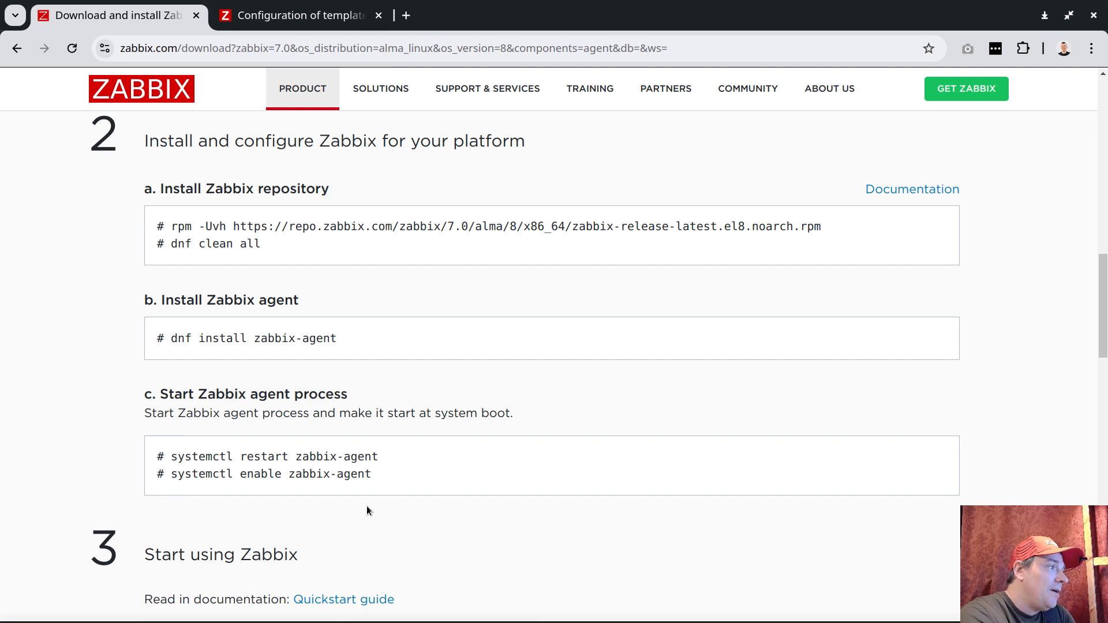
scroll(down, 3)
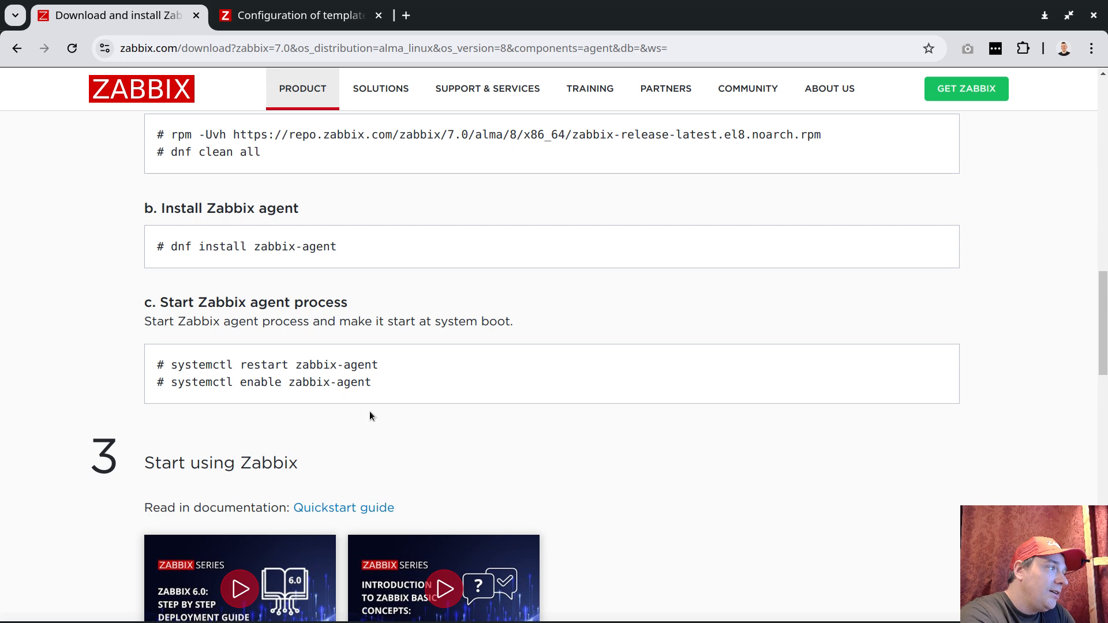
mouse_move(251, 423)
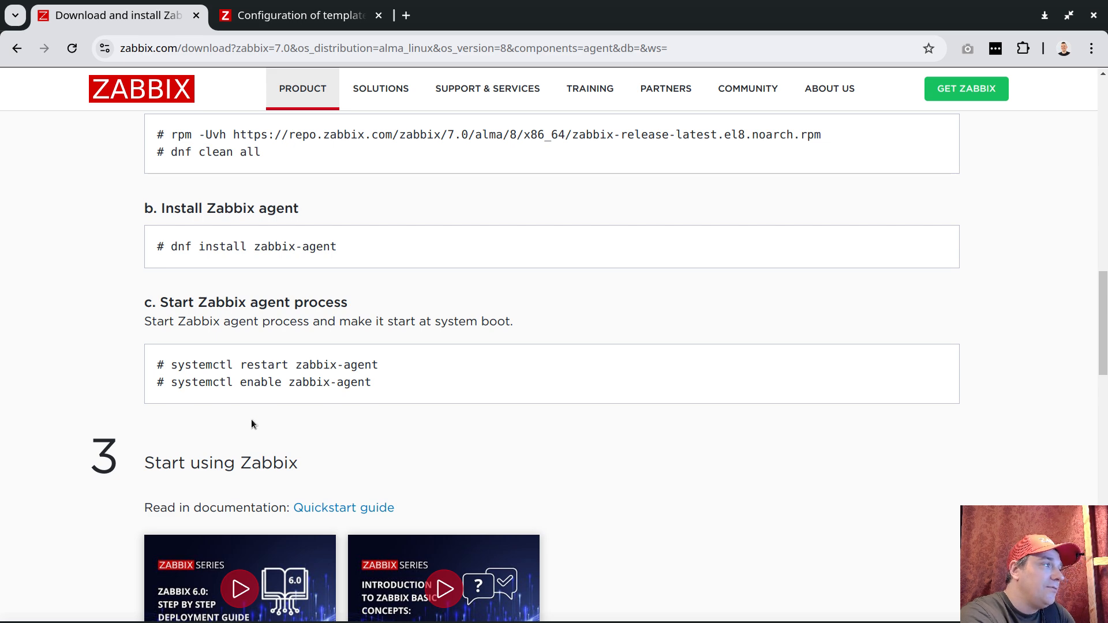
mouse_move(304, 421)
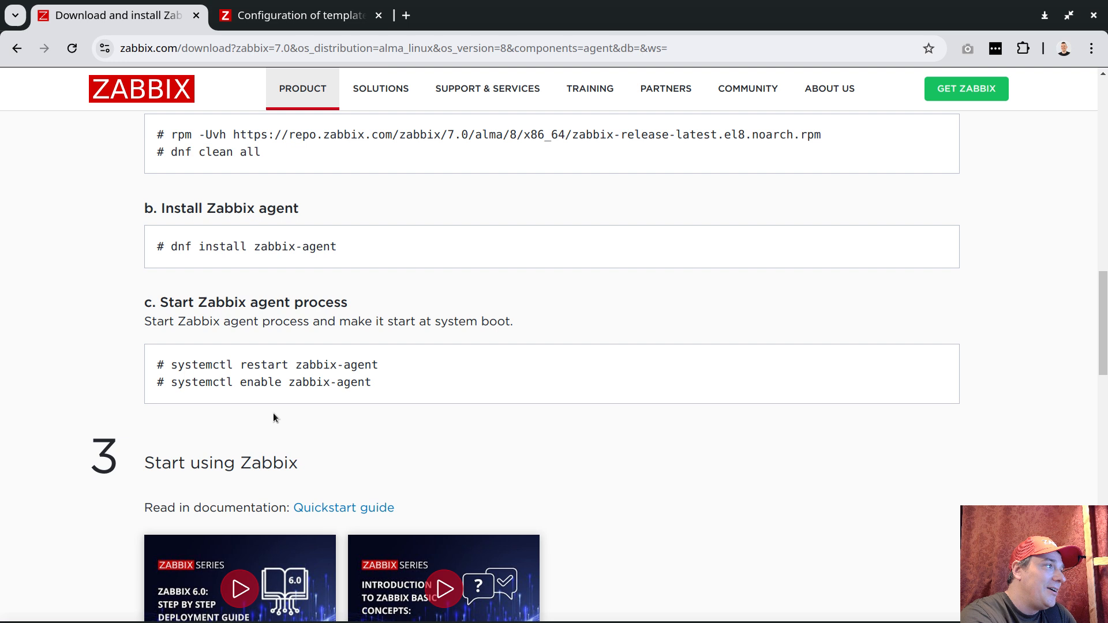
mouse_move(195, 430)
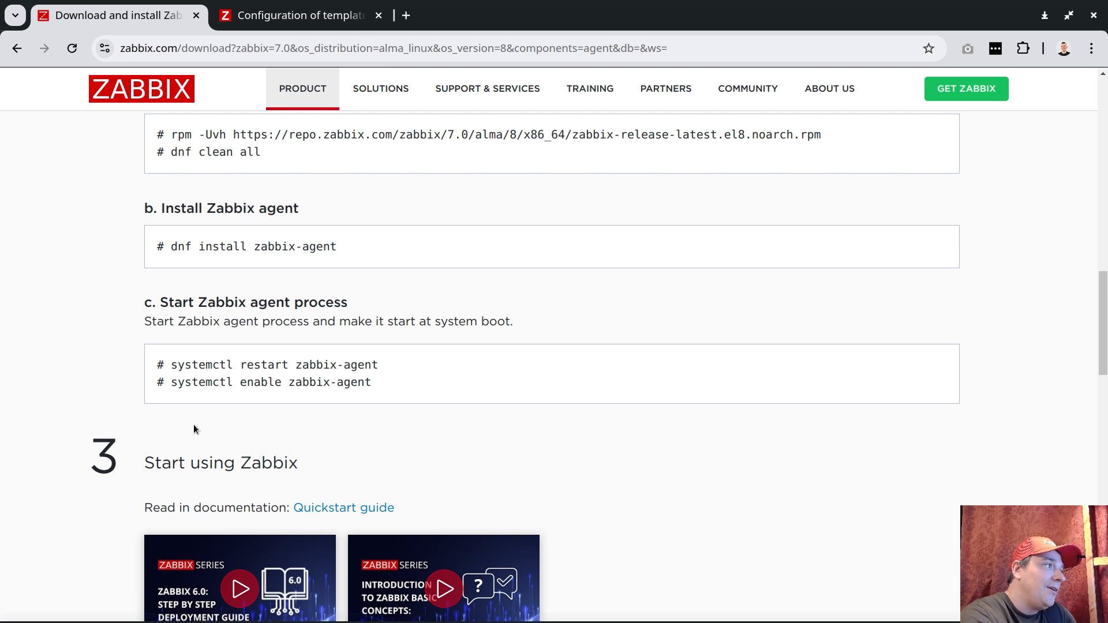
mouse_move(201, 429)
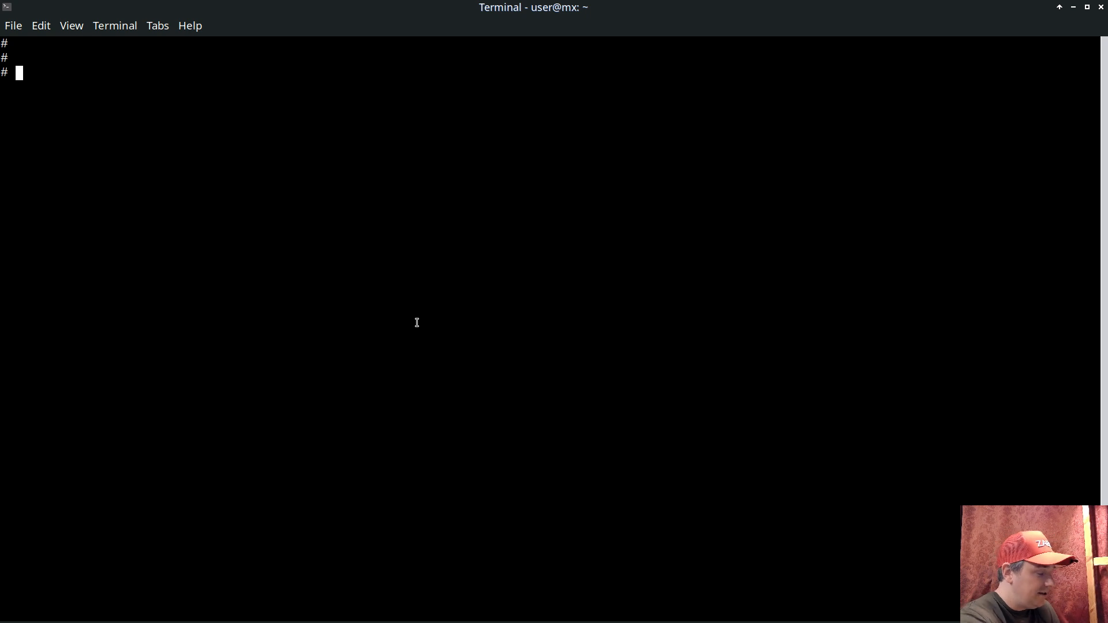
text(grep)
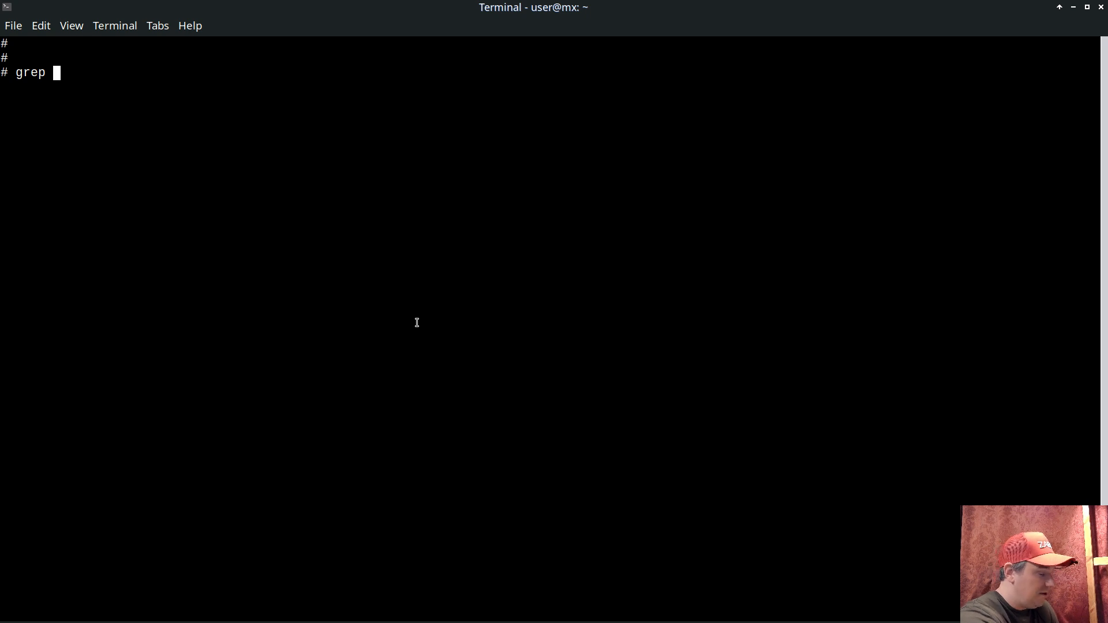
text(^Hostname)
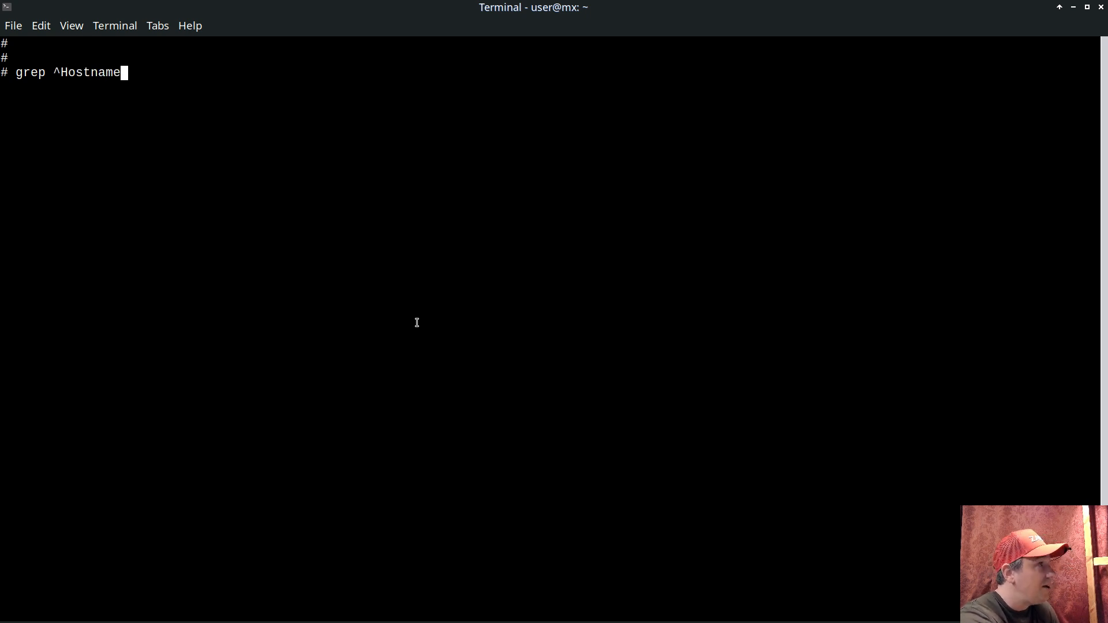
text(/etc/zabbix/zabbix_agent)
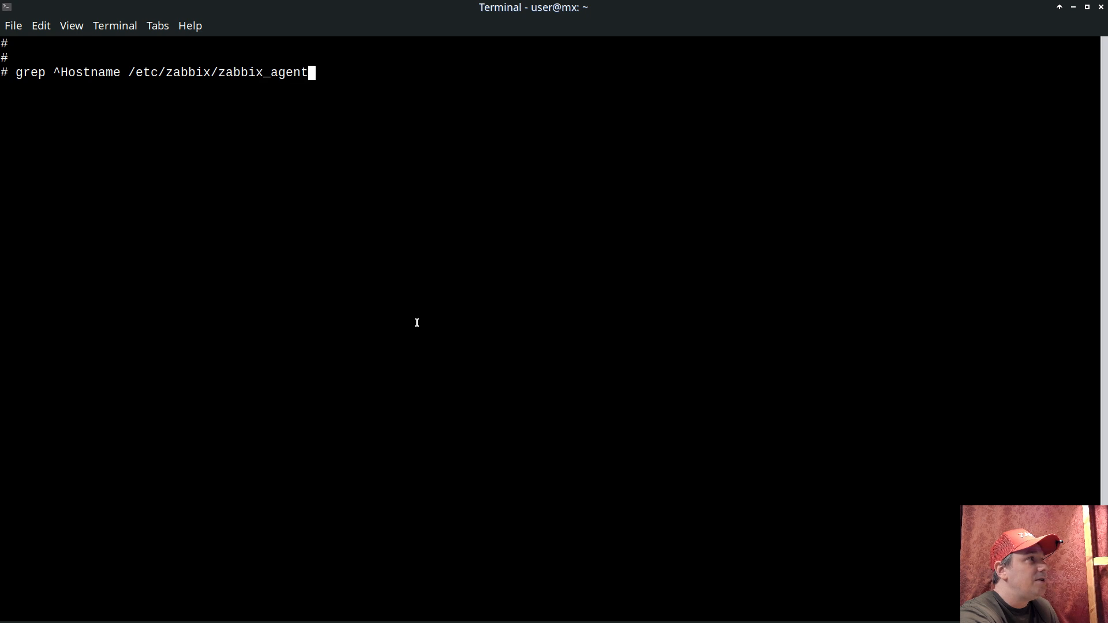
text(d.conf)
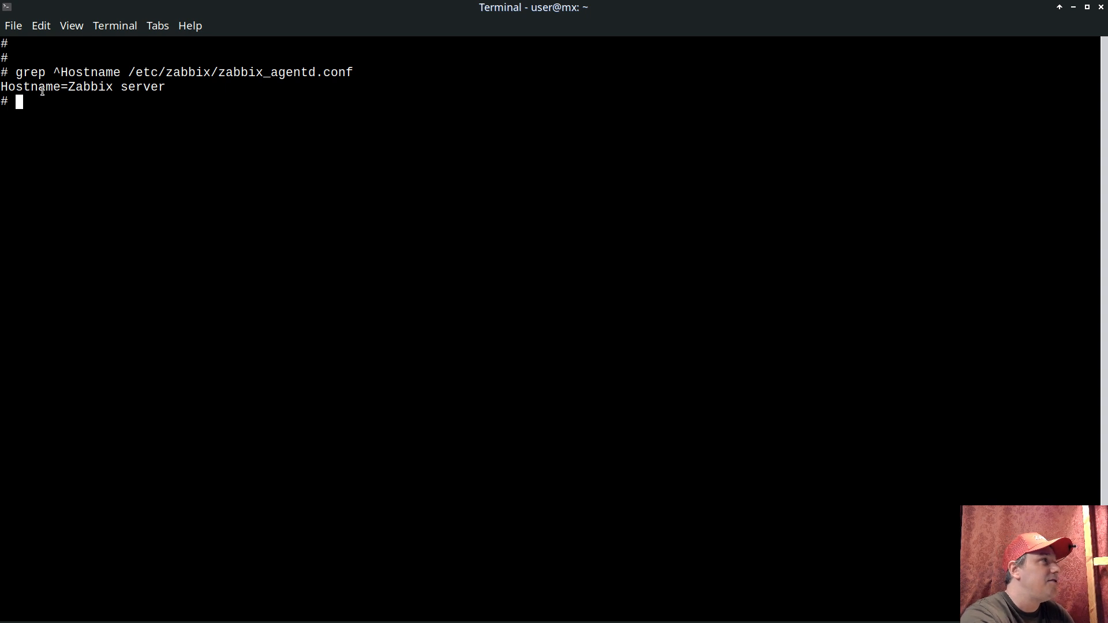
mouse_move(117, 101)
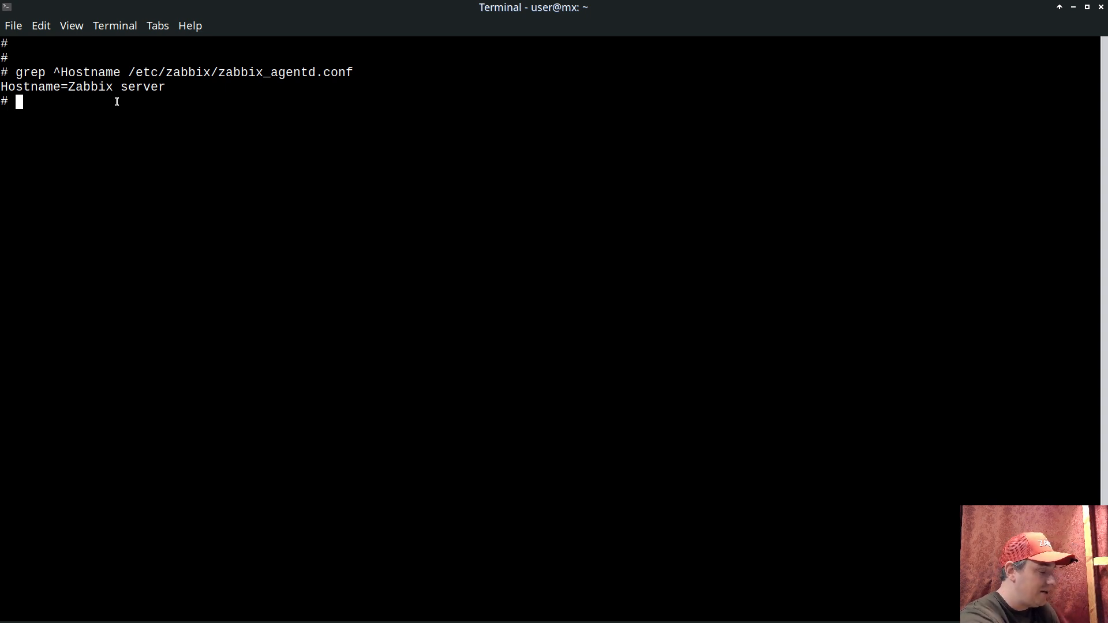
Check systemctl status zabbix-server to confirm no server service exists, then return to Zabbix.
text(syste)
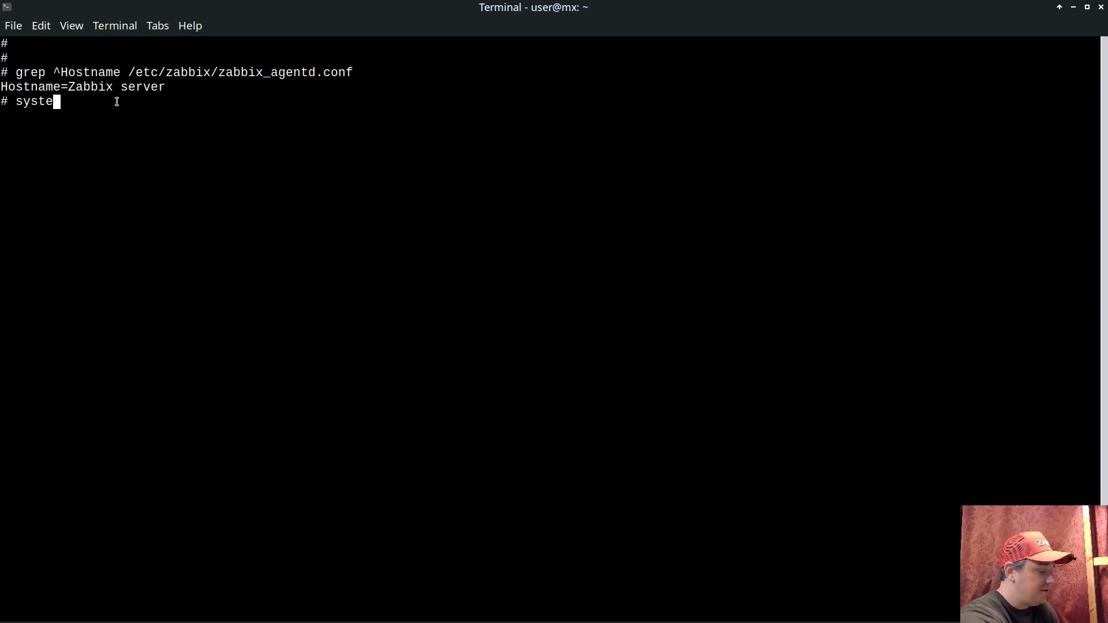
text(mctl s)
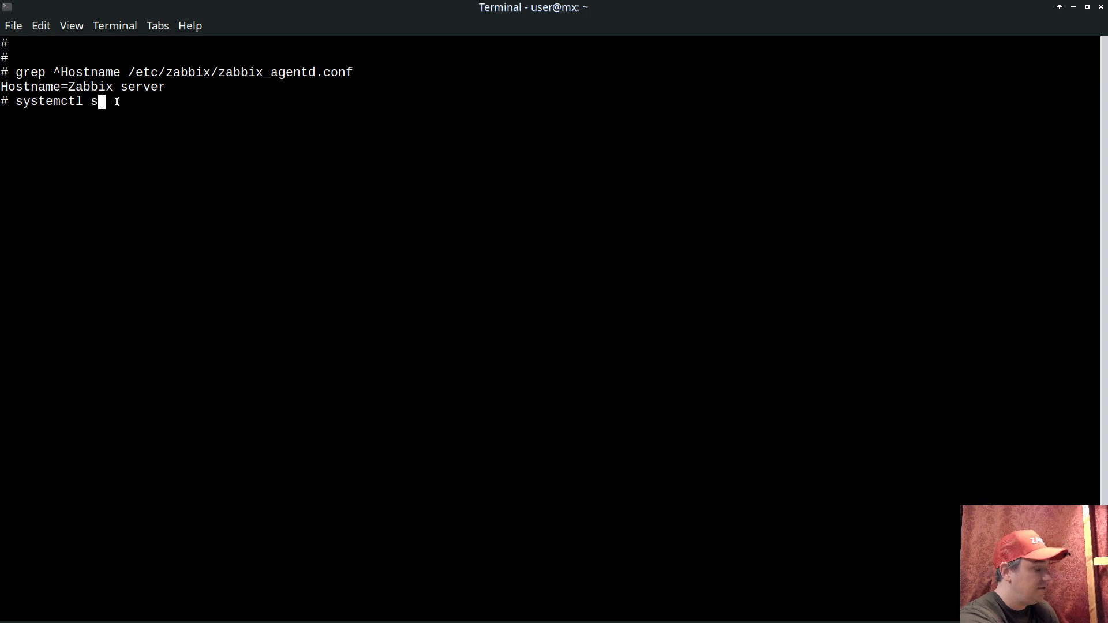
text(tatus zabbix-server)
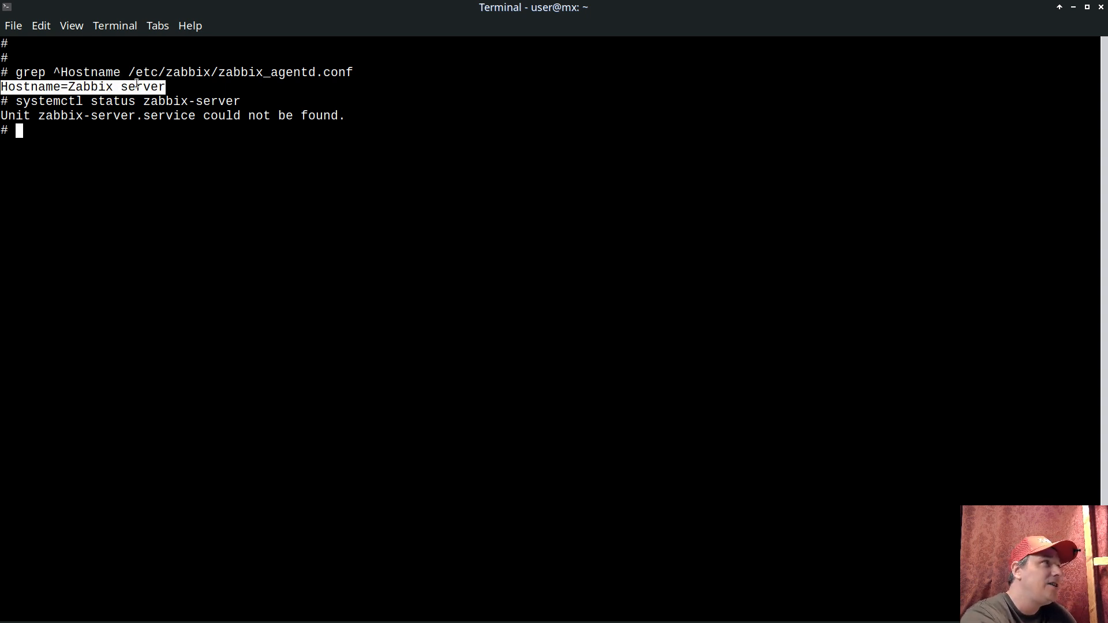
mouse_move(287, 174)
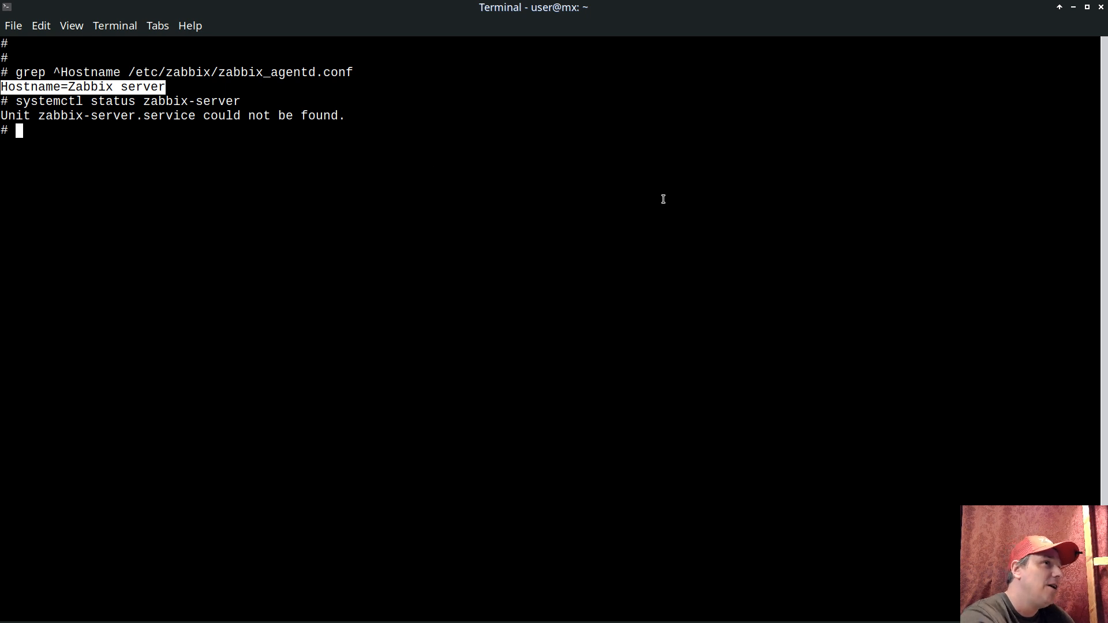
mouse_move(565, 524)
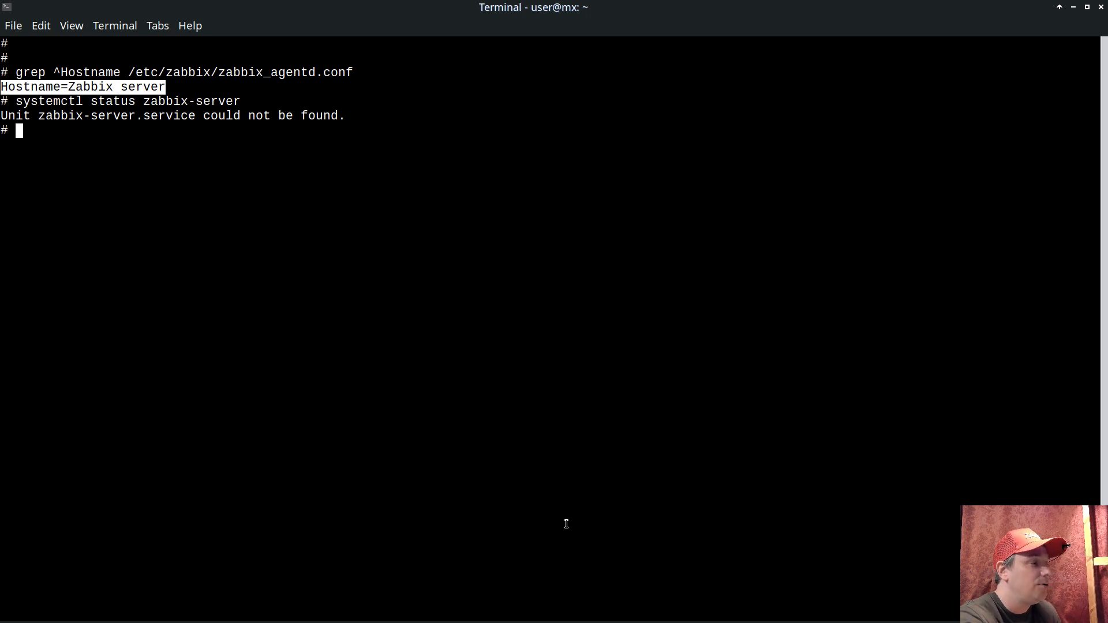
key(Alt+Tab)
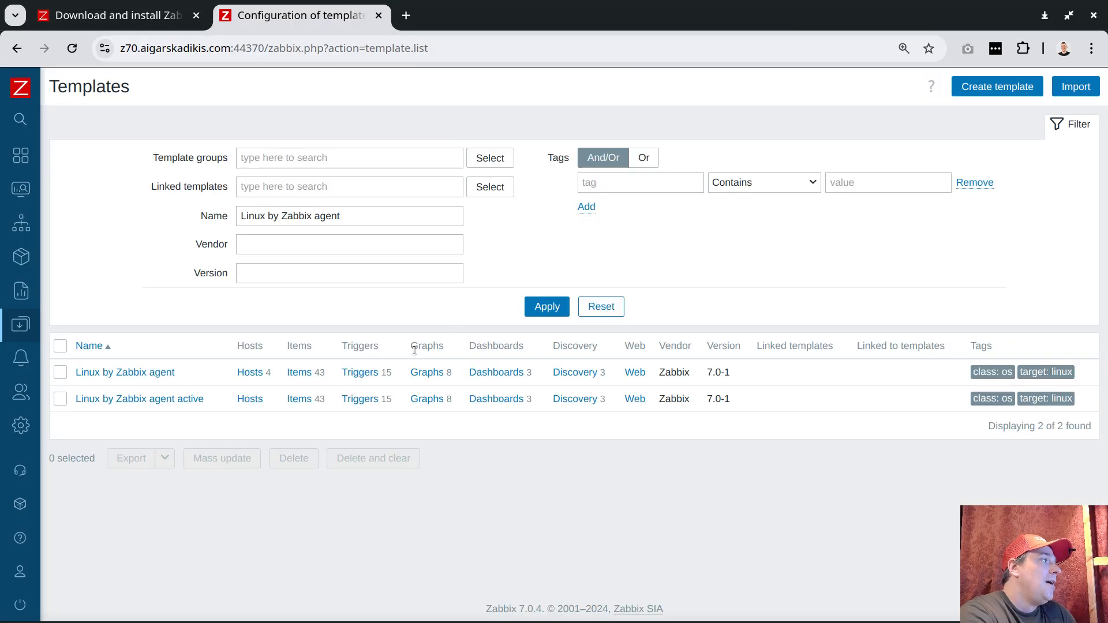
Add template 'detect active missconfiguration' in the Templates/Modules group.
click(996, 87)
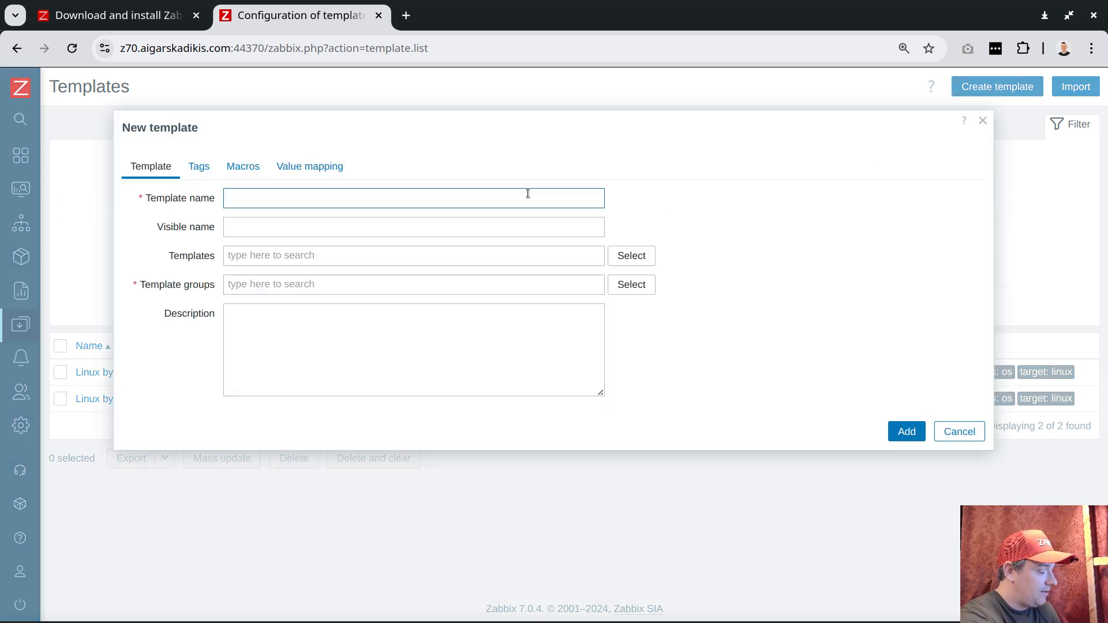
text(detect m)
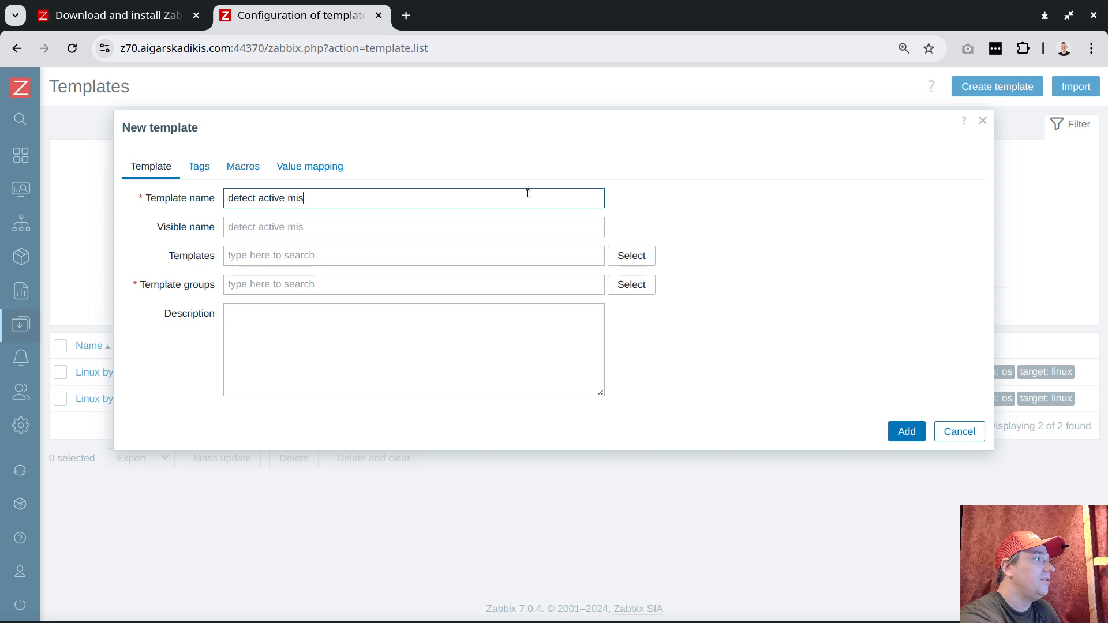
text(sconfi)
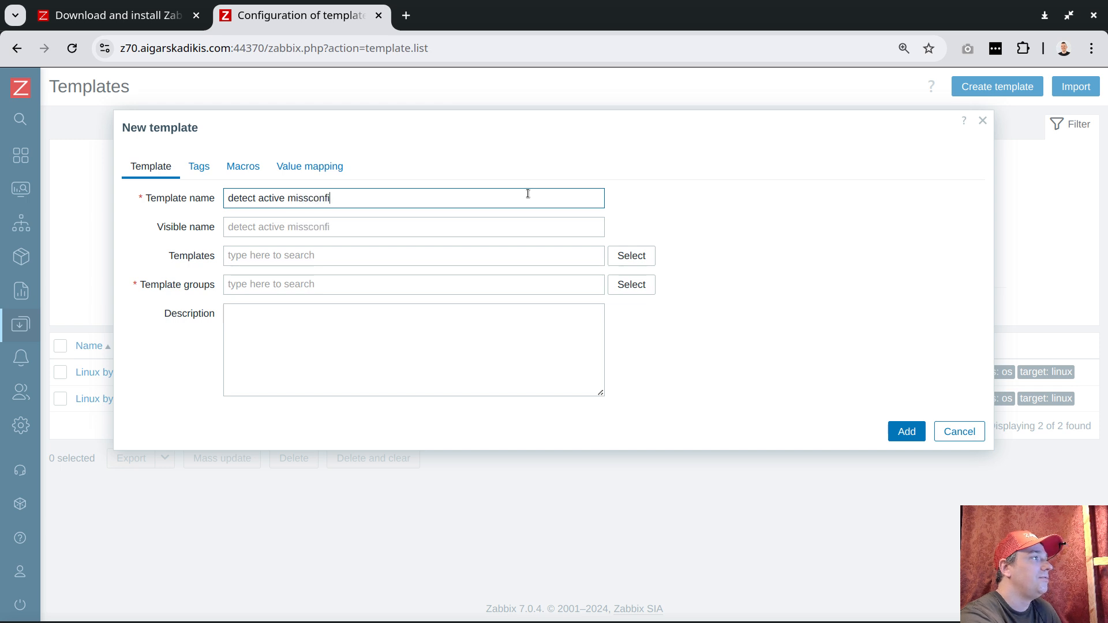
text(guration)
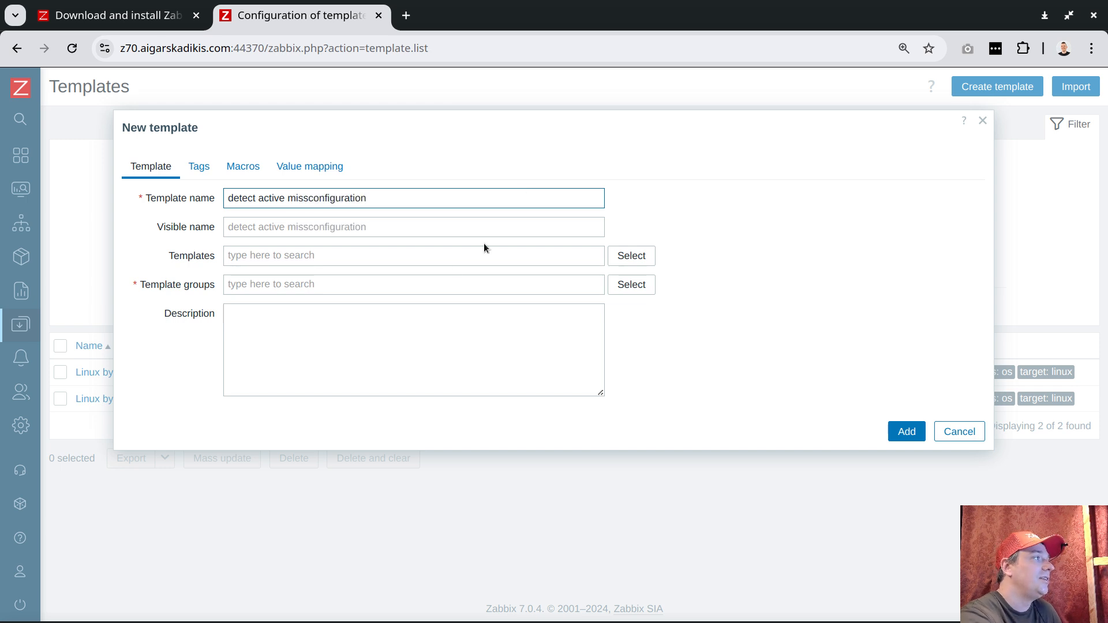
text(m)
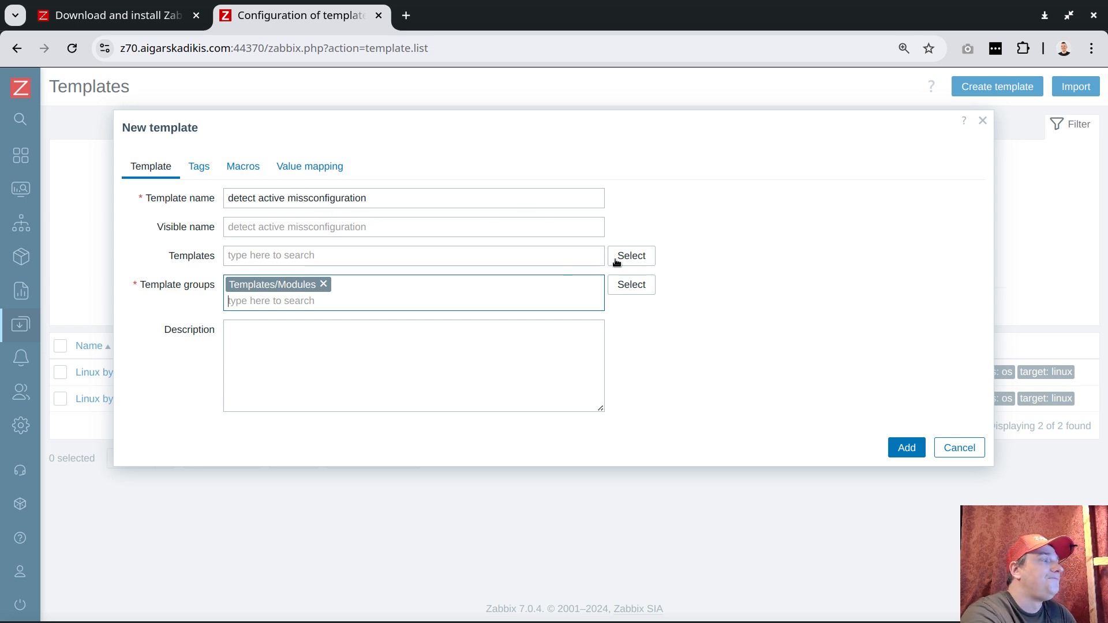
mouse_move(801, 395)
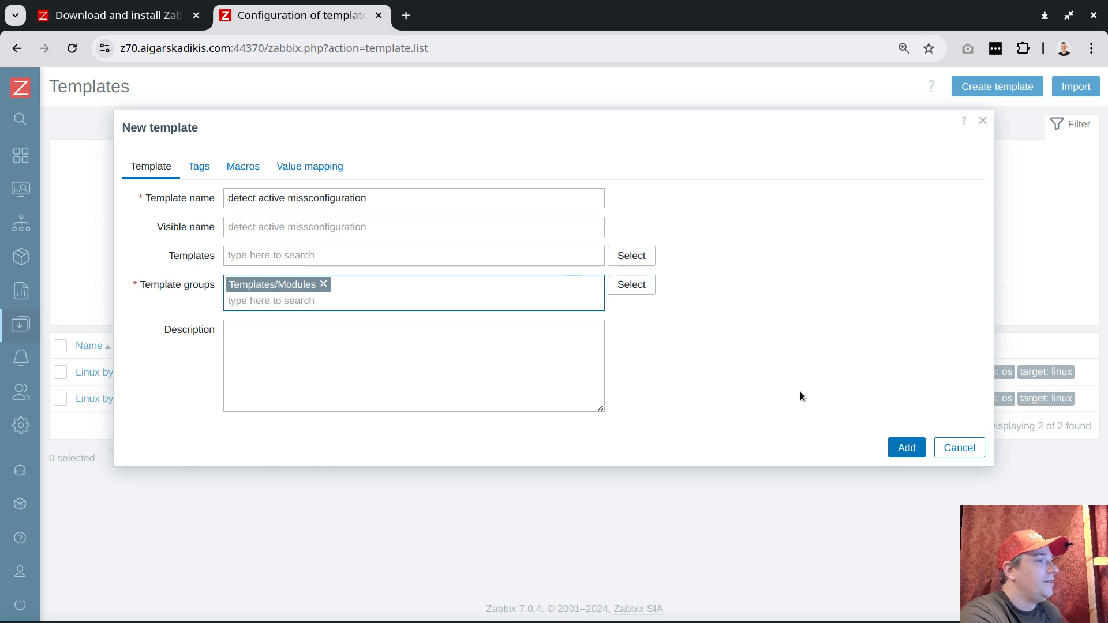
click(906, 447)
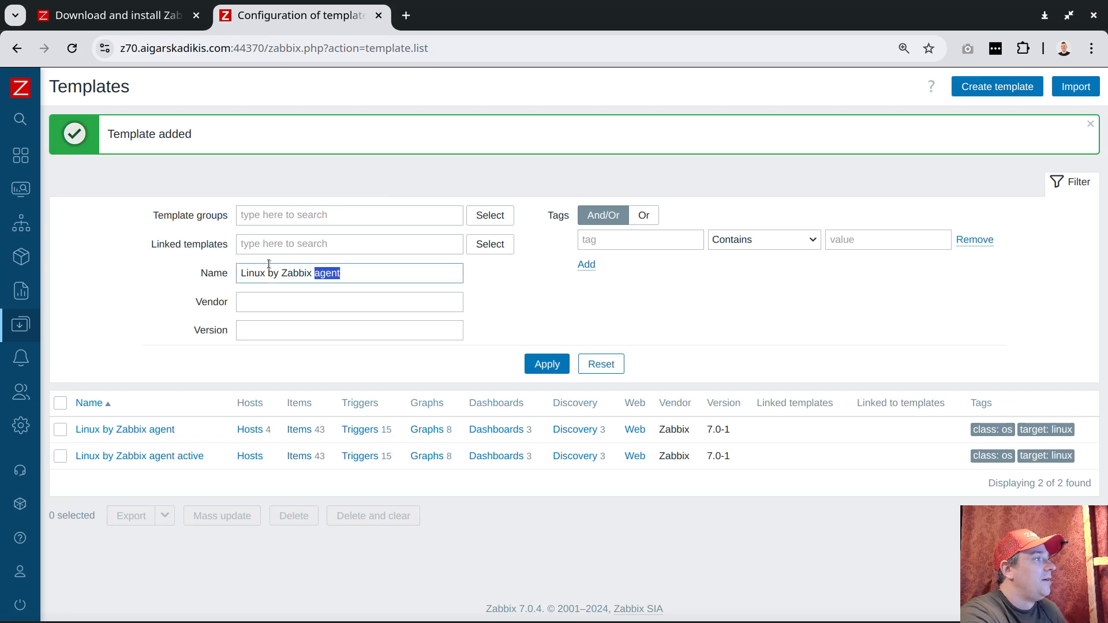
Filter templates by 'detect' and start a new item in the new template's item list.
text(detect)
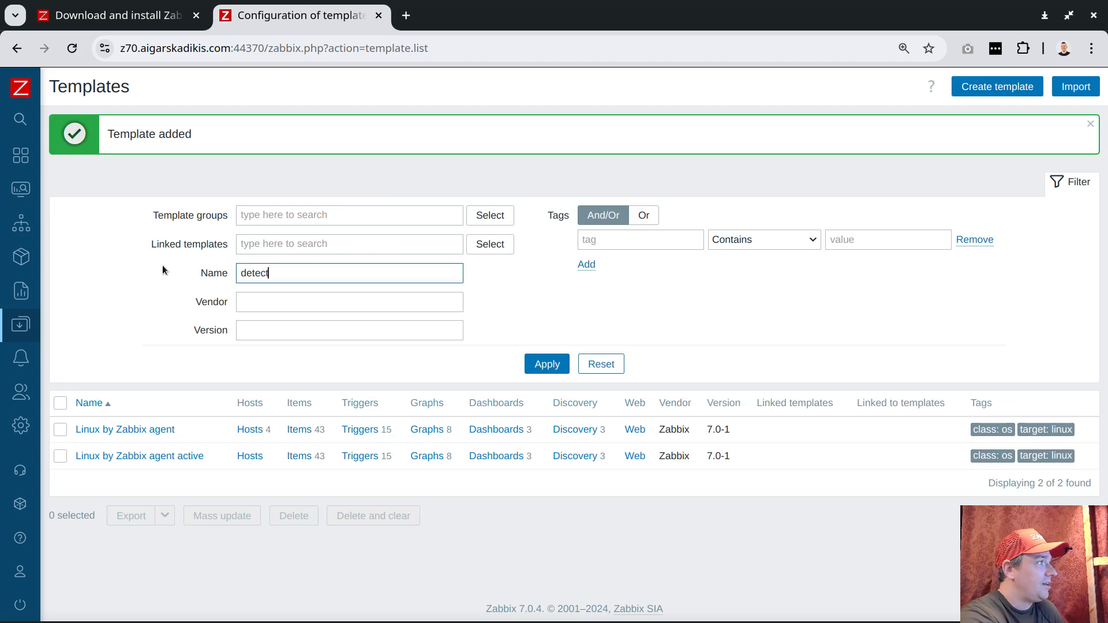
click(546, 363)
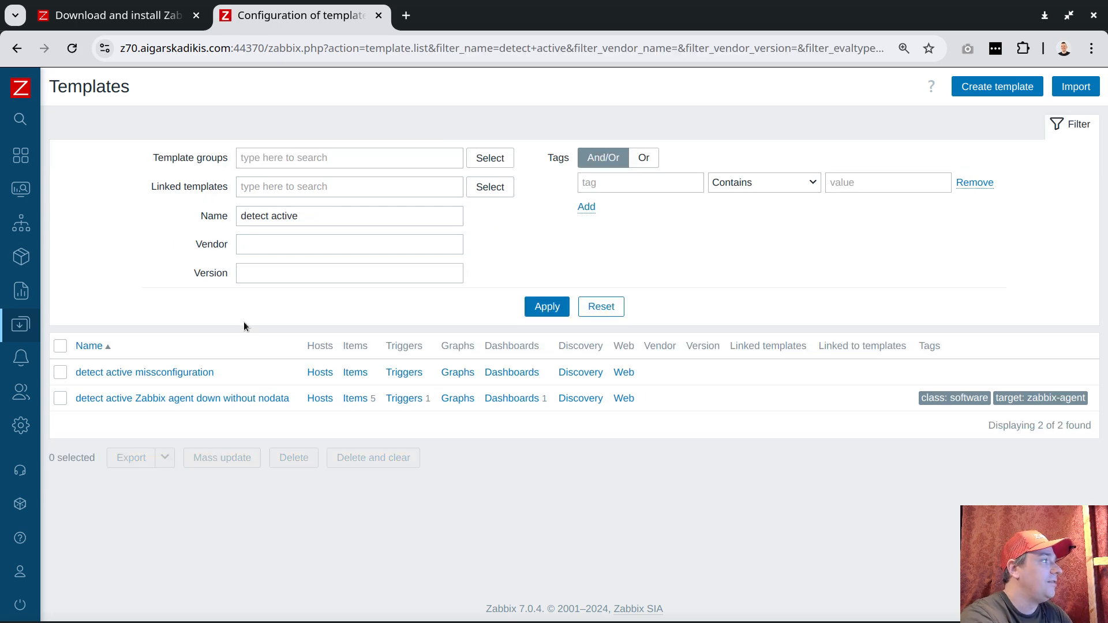
click(354, 372)
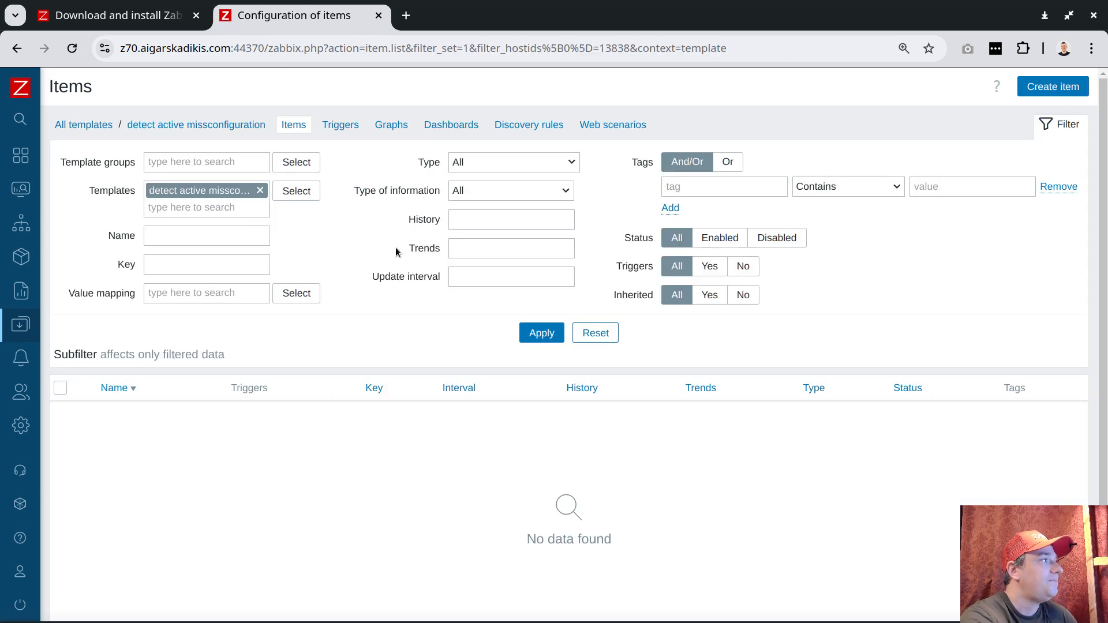
click(1052, 87)
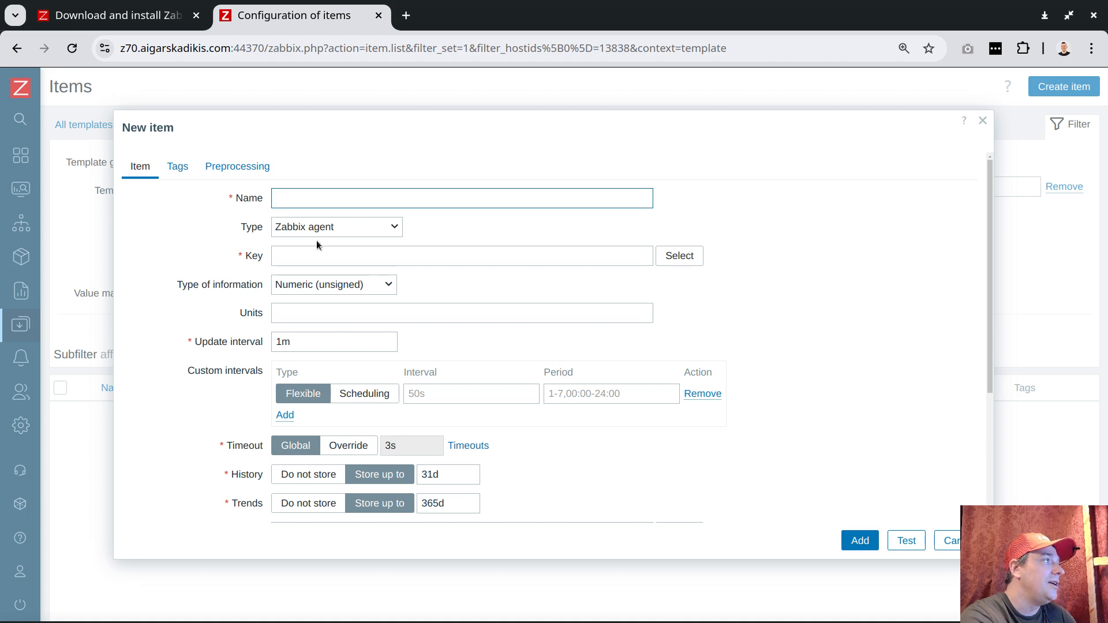
Set the item key to vfs.file.contents[/etc/zabbix/zabbix_agentd.conf] and name it after the config file.
click(677, 256)
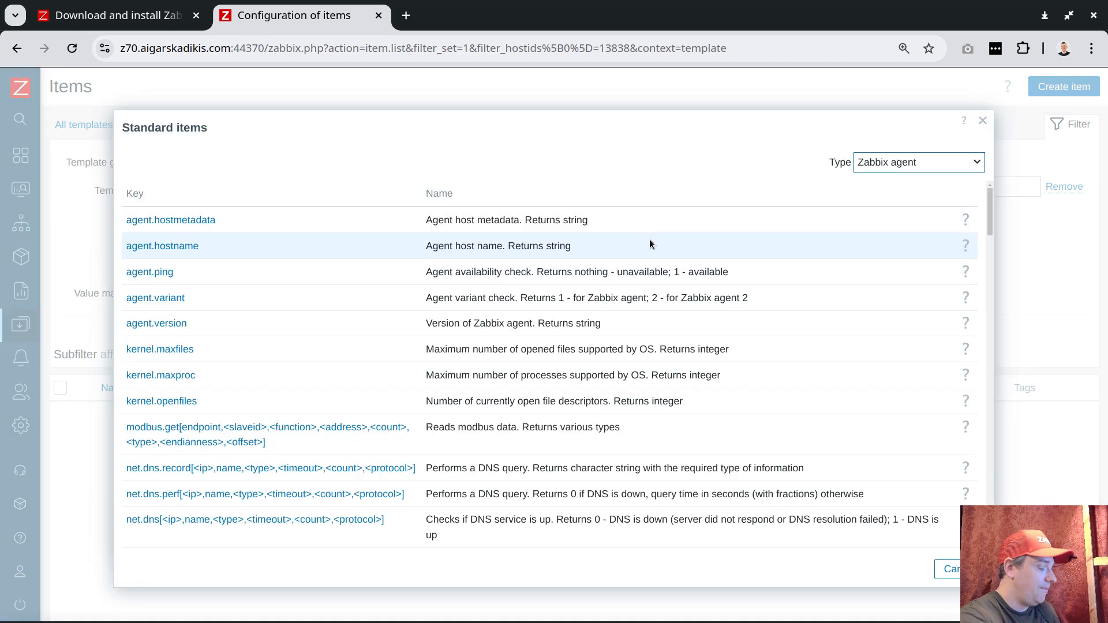
text(.conte)
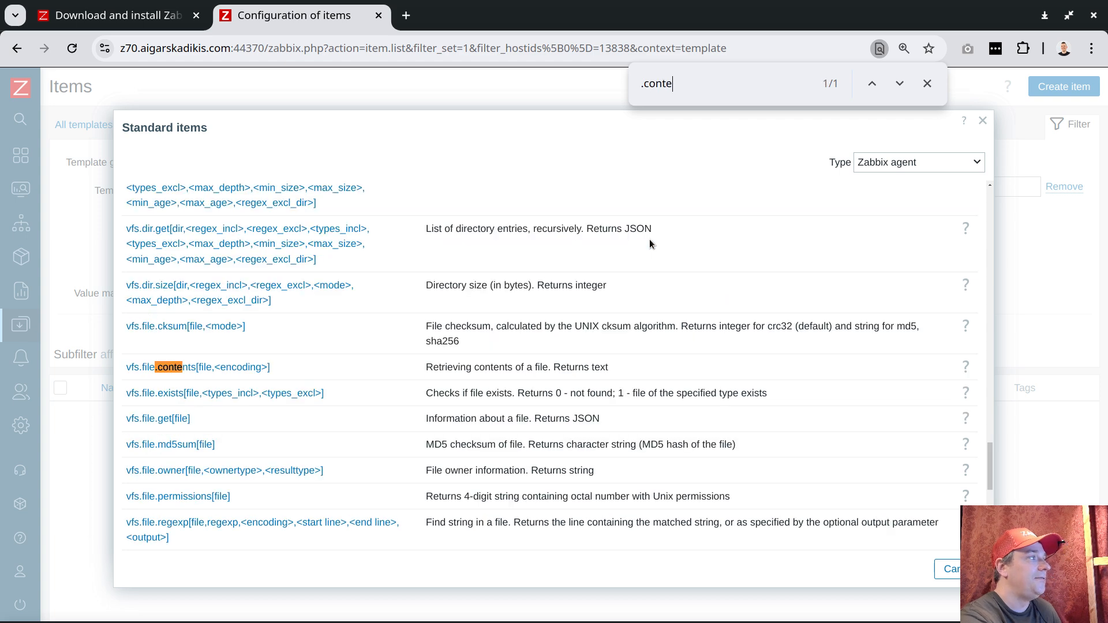
click(163, 367)
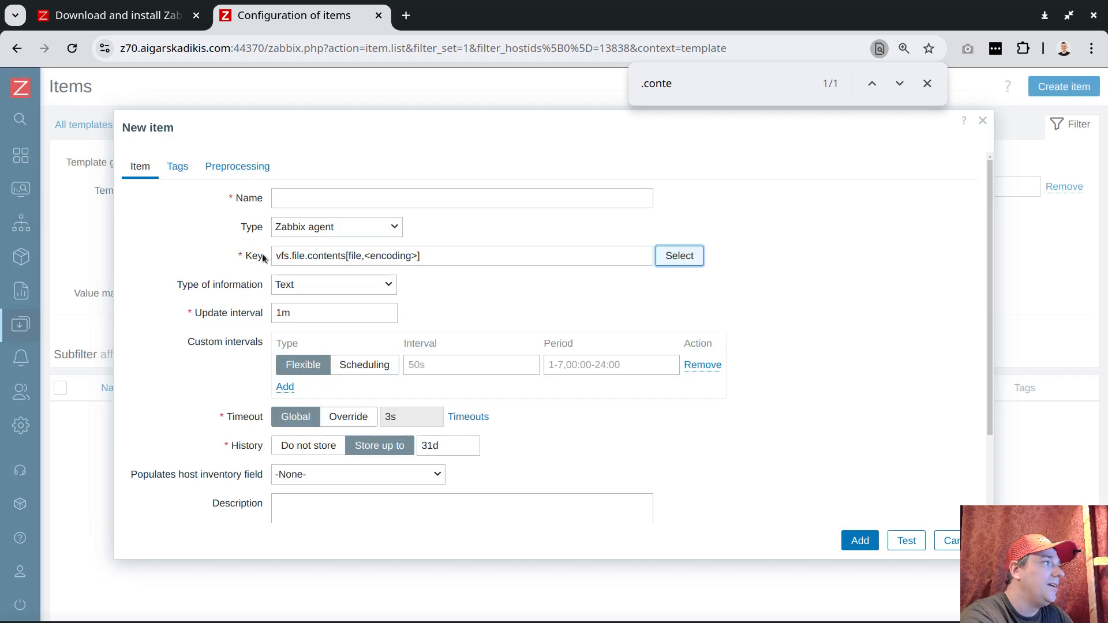
double_click(309, 256)
text(/etc)
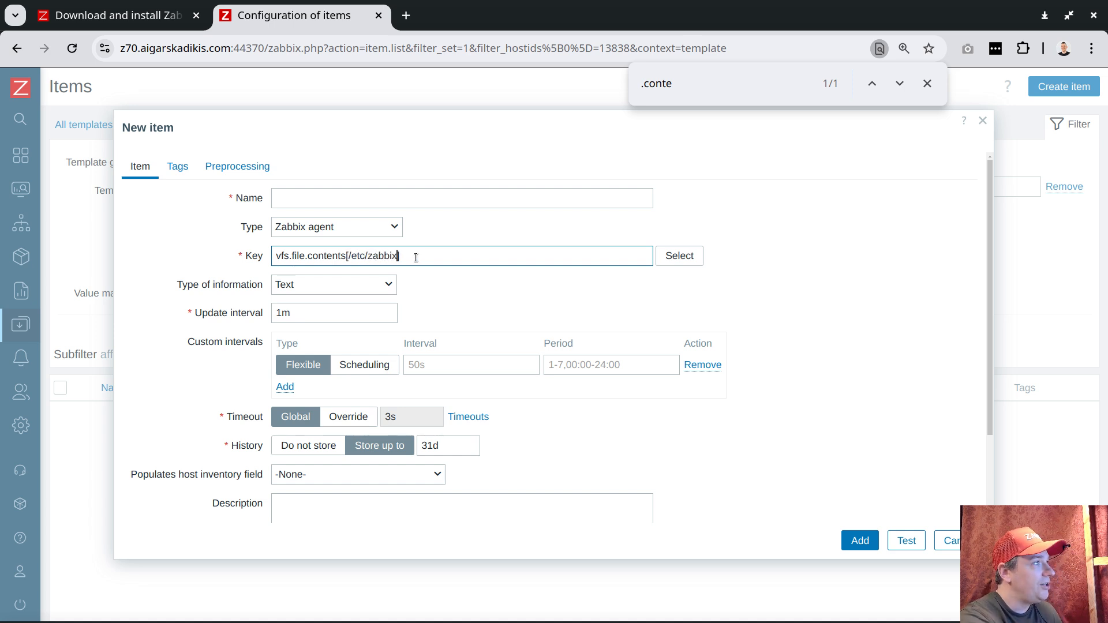
text(/zabbix_agen)
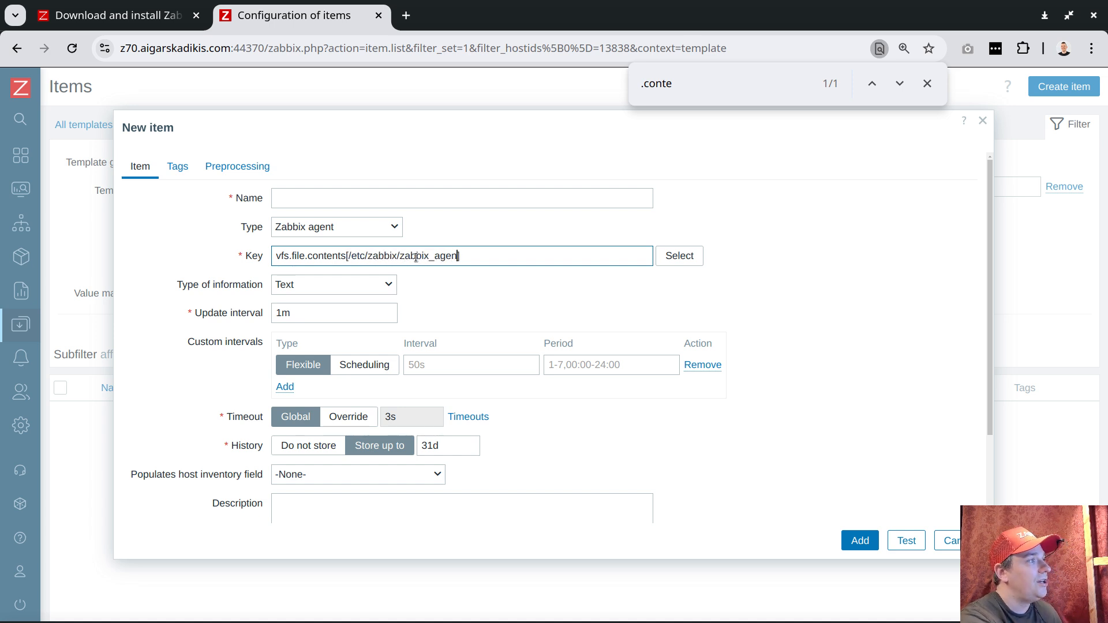
text(d.conf])
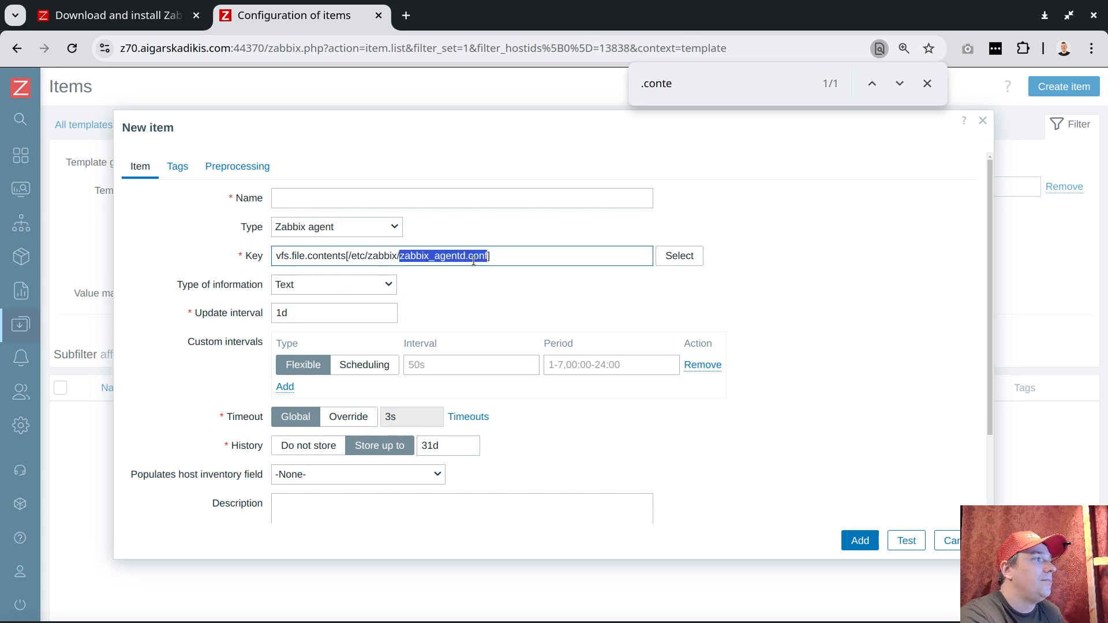
text(zabbix_agentd.conf)
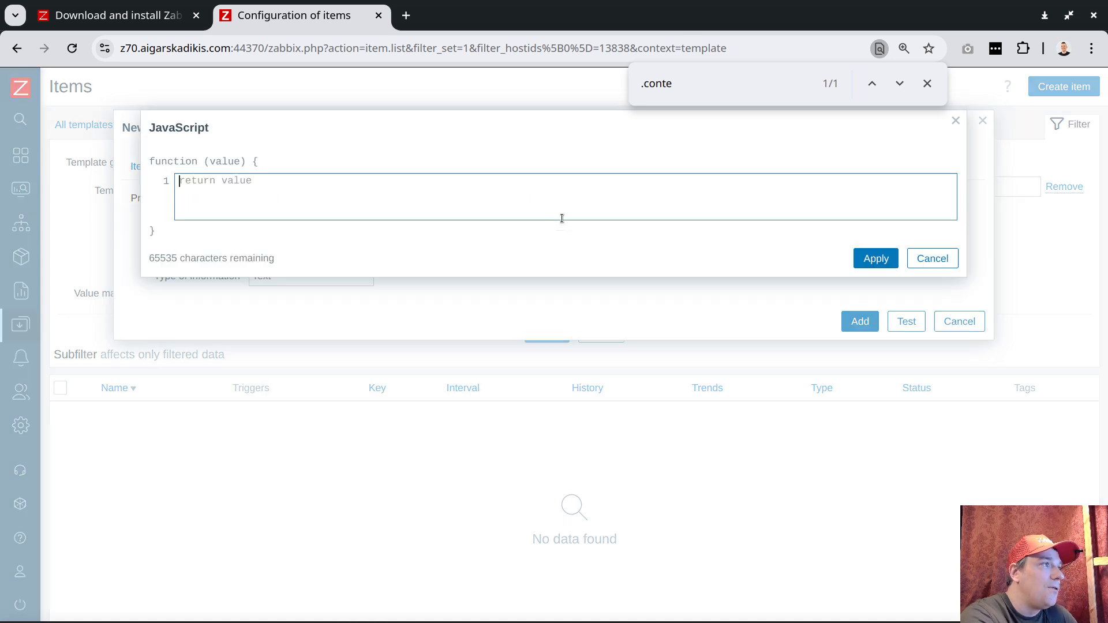
Write JavaScript preprocessing: return value.match(/^Hostname=Zabbix server$/gm) ? 1 : 0;.
text(return)
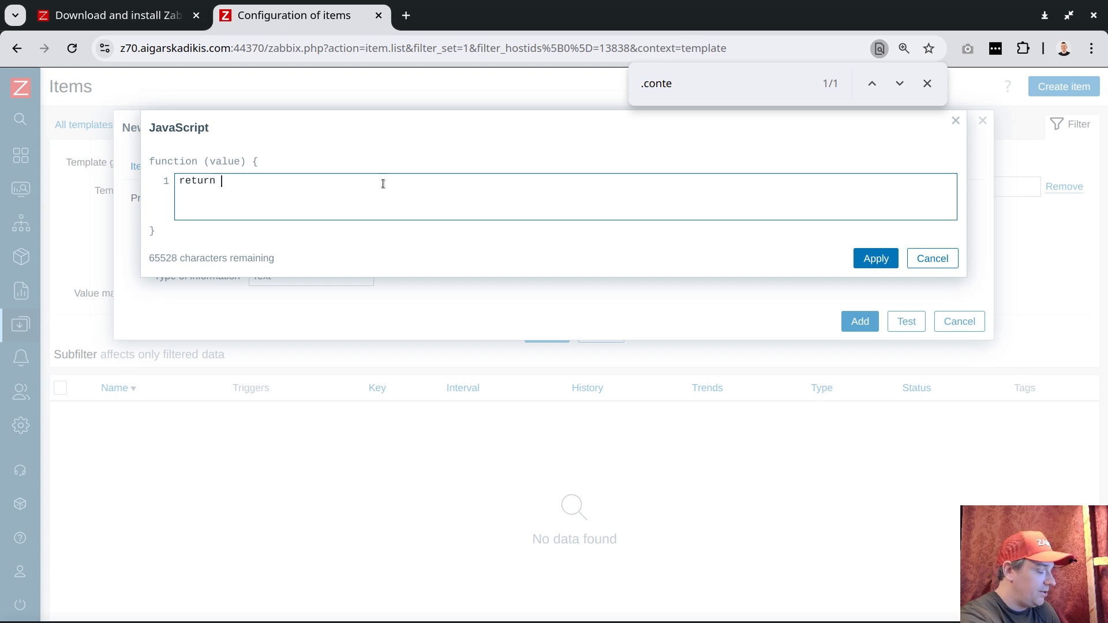
text(value.match)
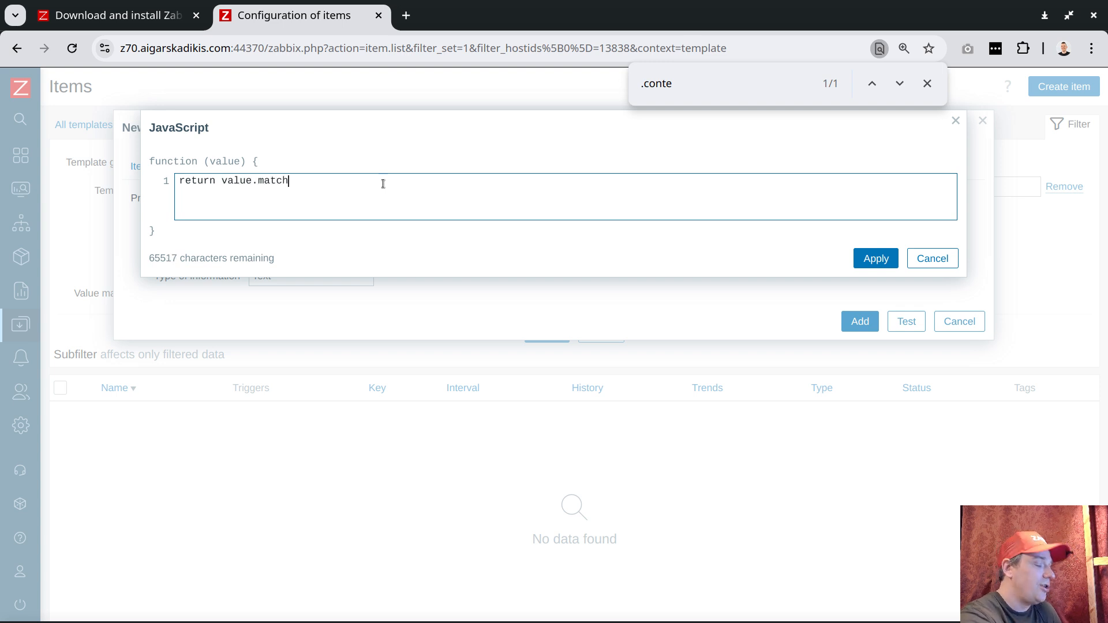
text((/)
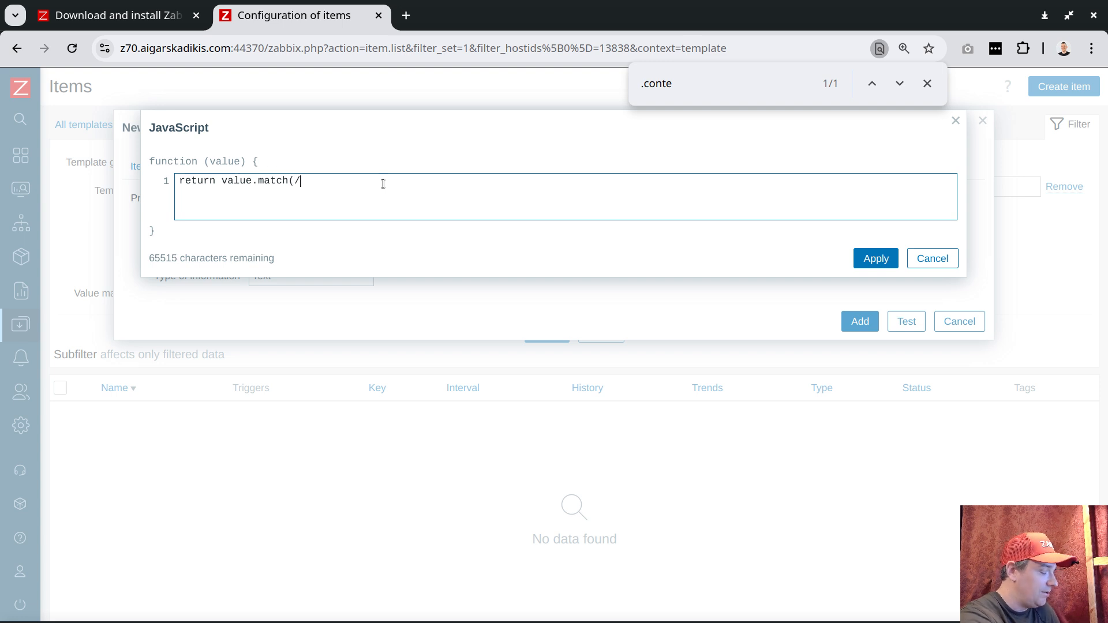
text(^H)
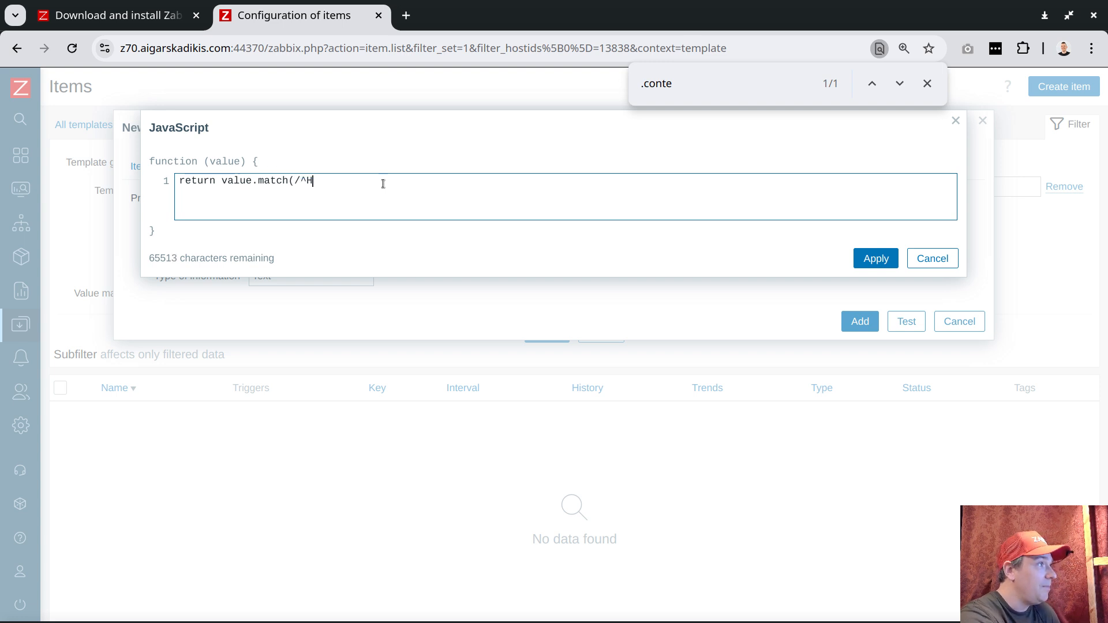
text(ostname=)
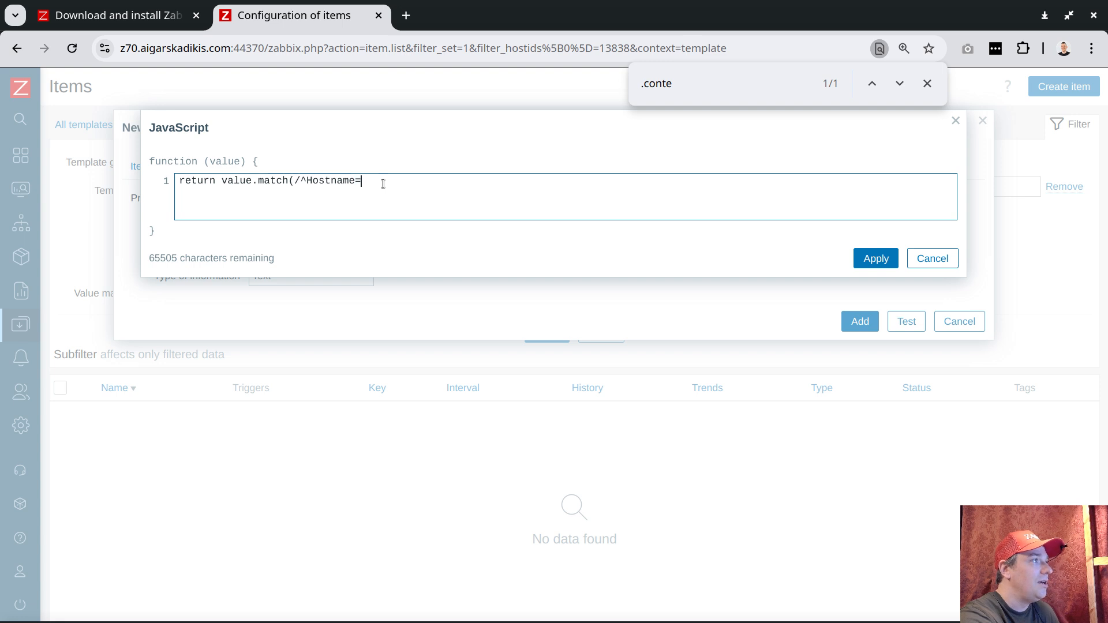
text(Zabbix se)
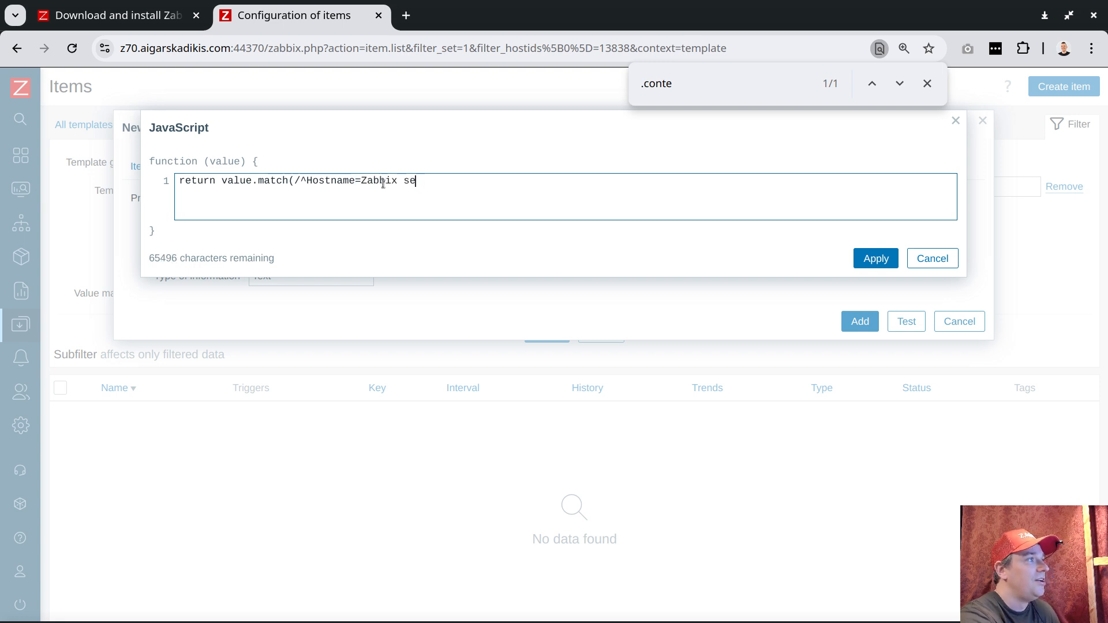
text(rver)
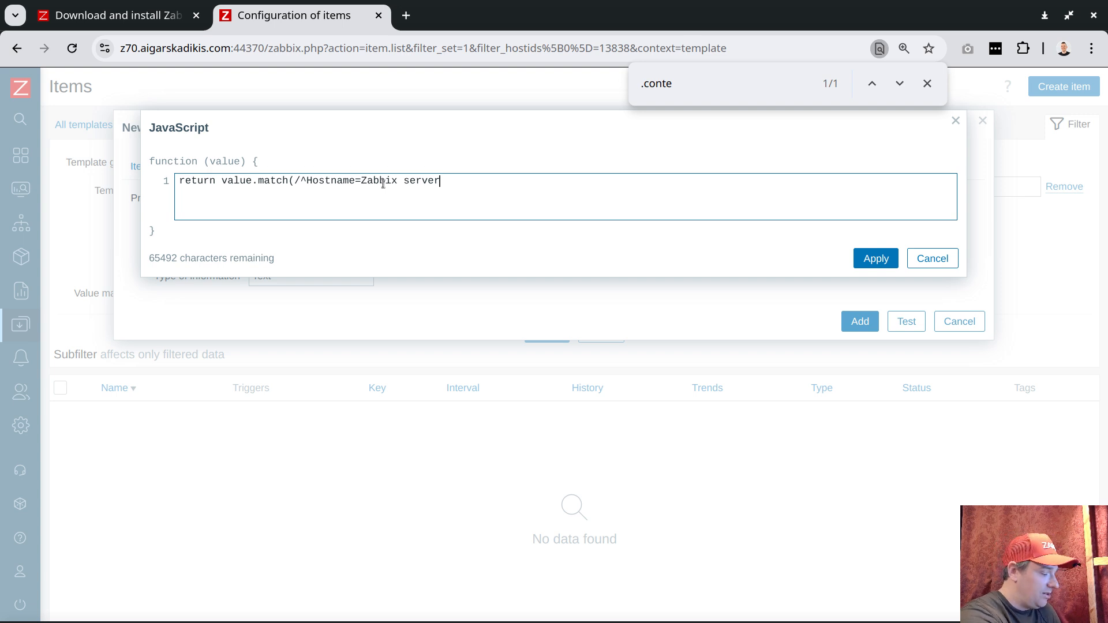
text($/)
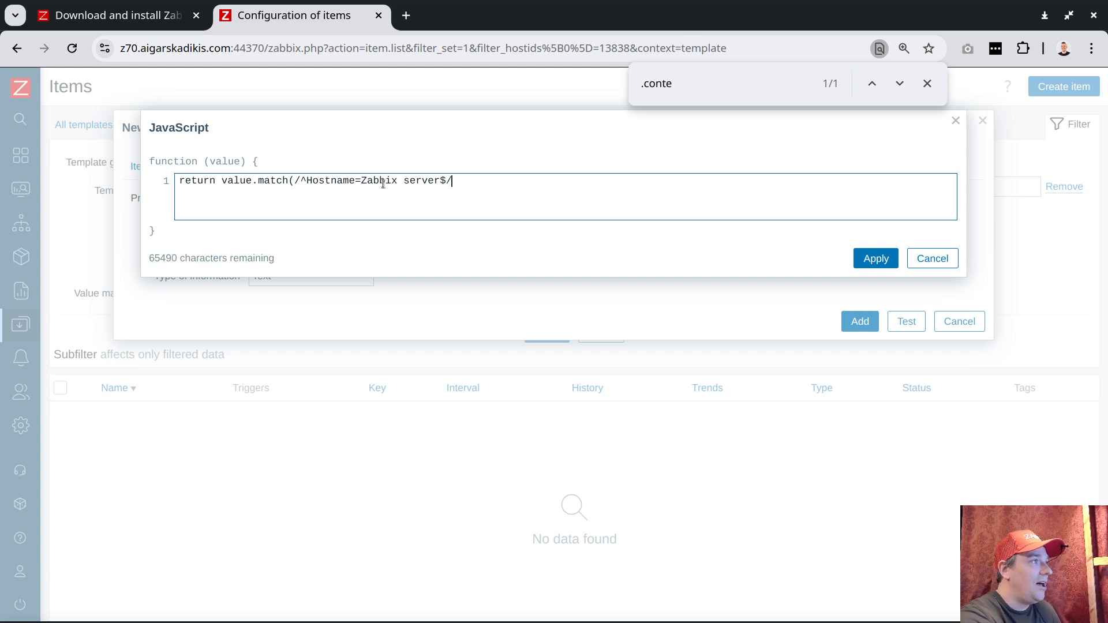
text(gm))
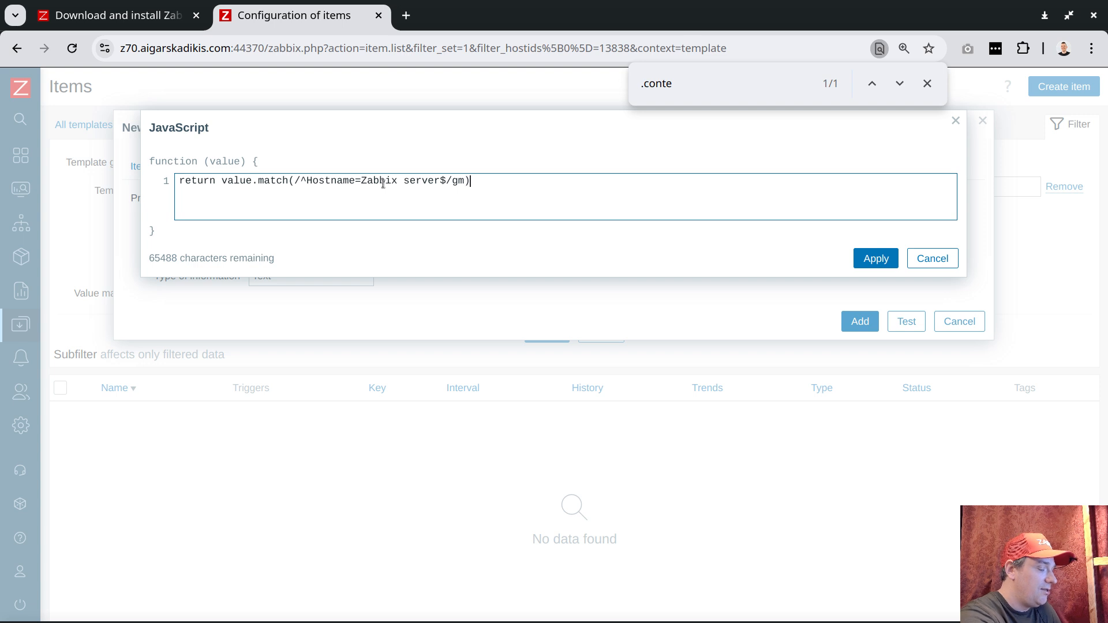
text(? : 1)
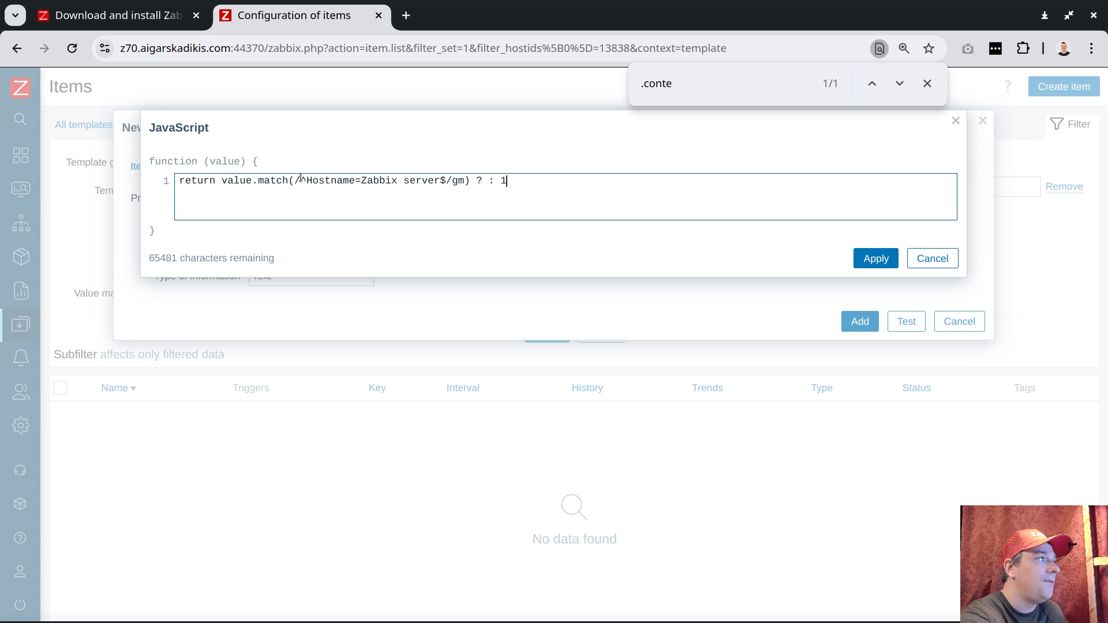
drag(305, 180, 440, 180)
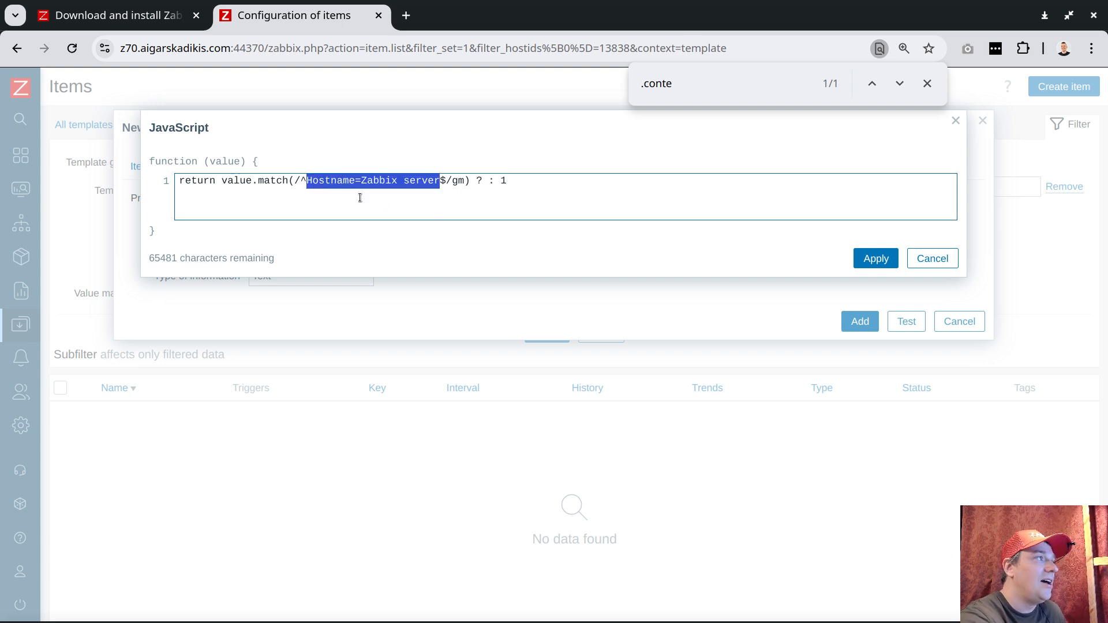
click(304, 180)
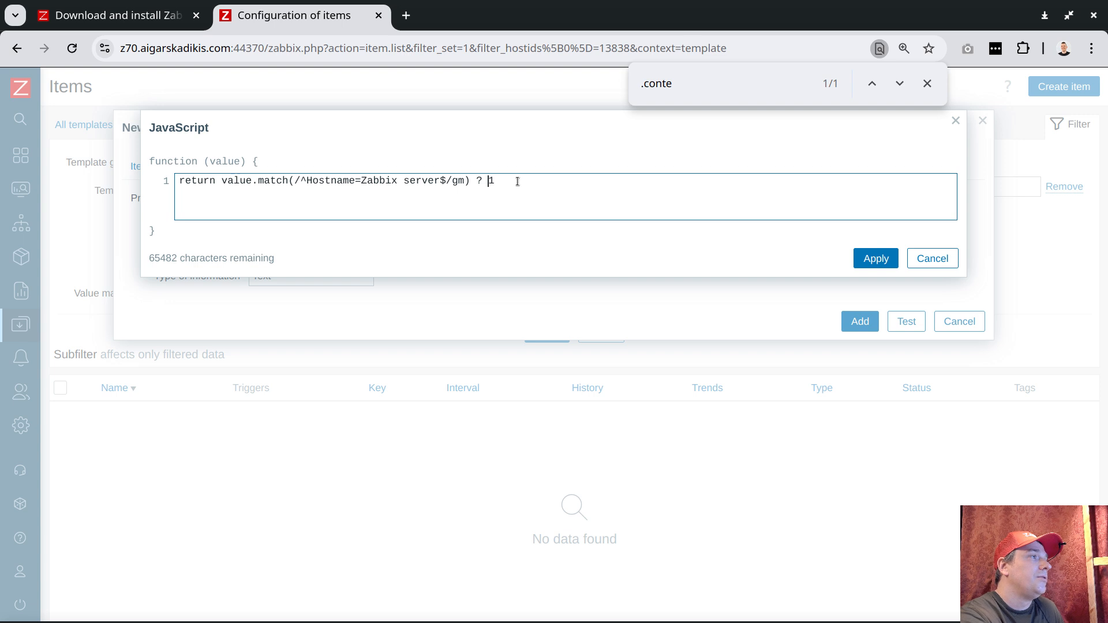
text(: 0)
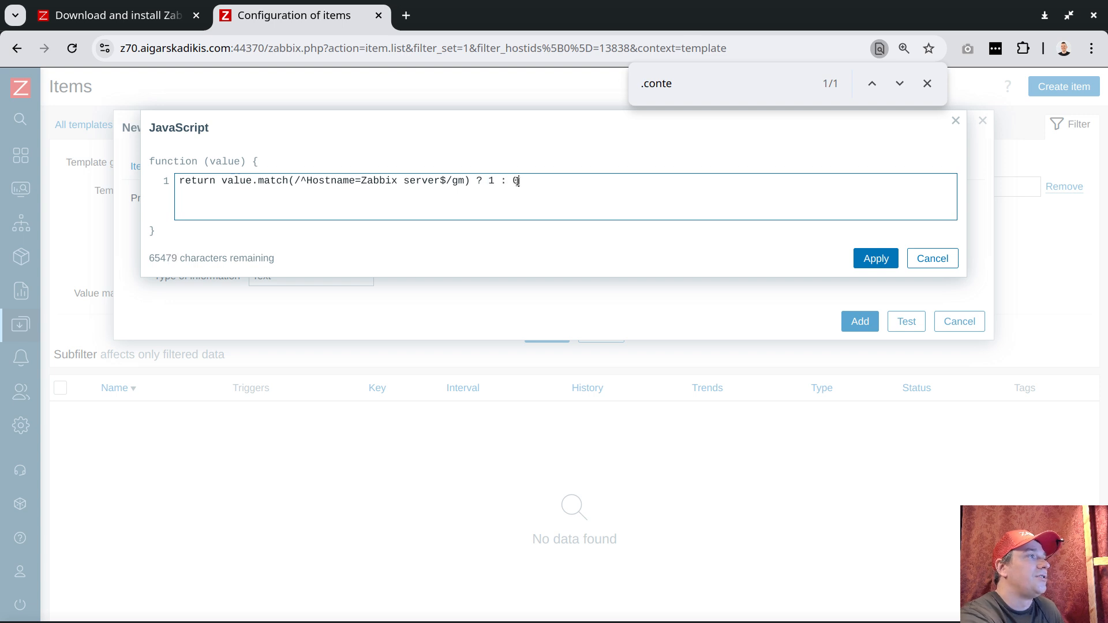
text(;)
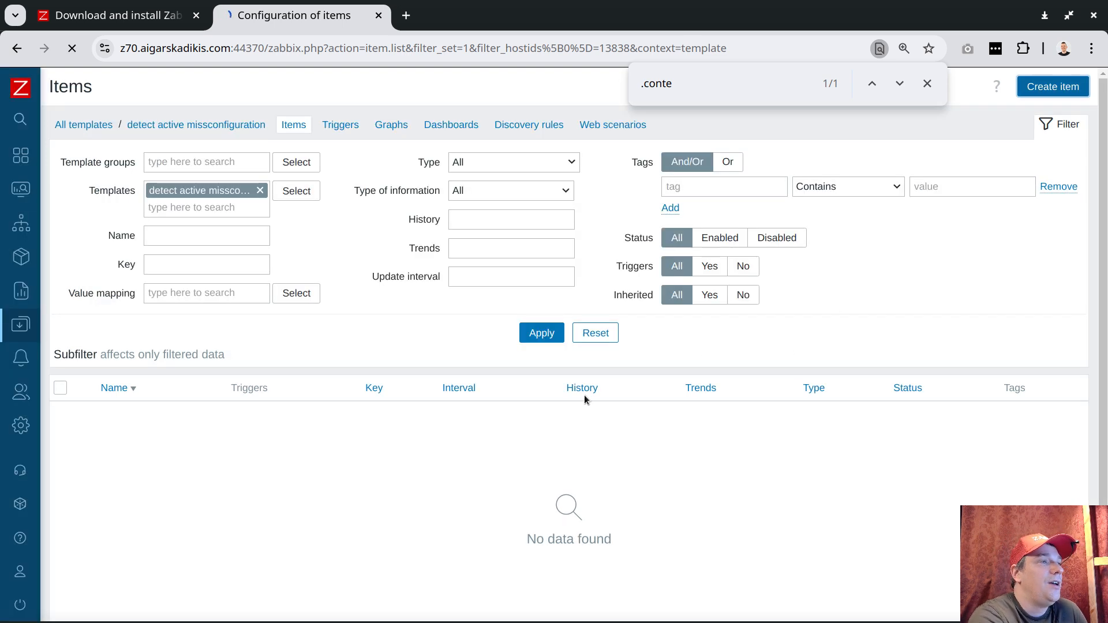
Create a trigger with condition last() > 0 on the zabbix_agentd.conf item and severity High.
click(347, 125)
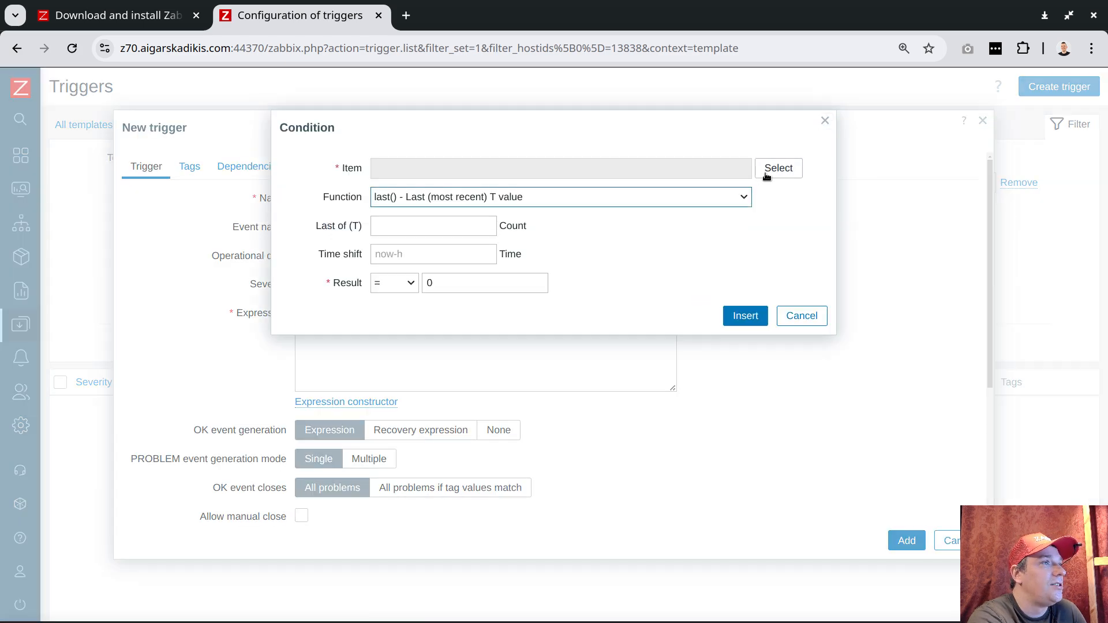
click(393, 283)
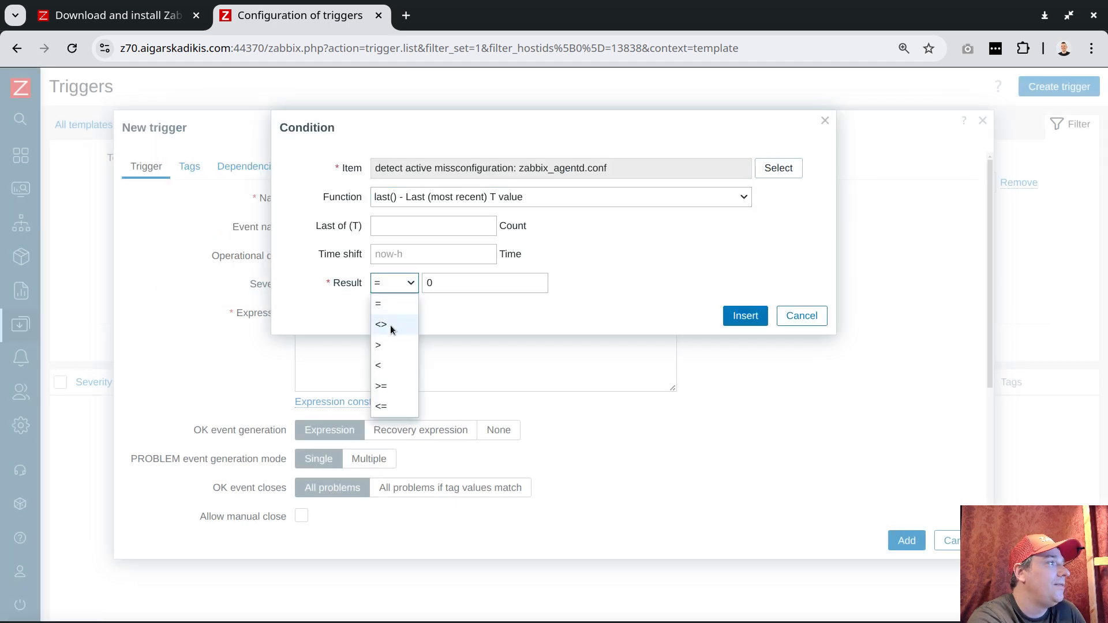
click(744, 316)
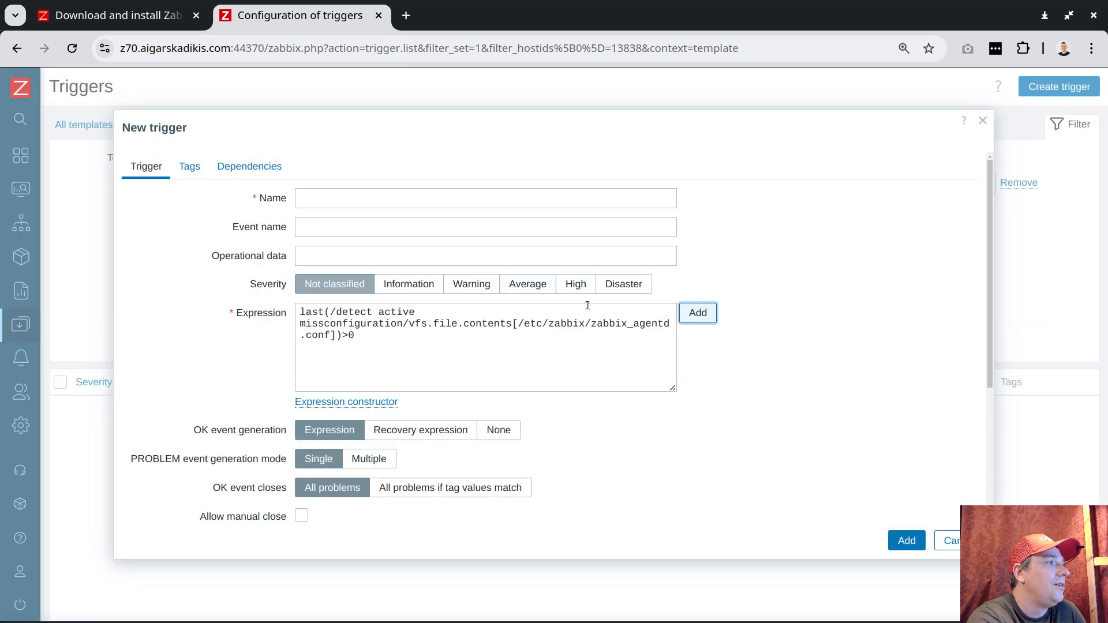
click(575, 284)
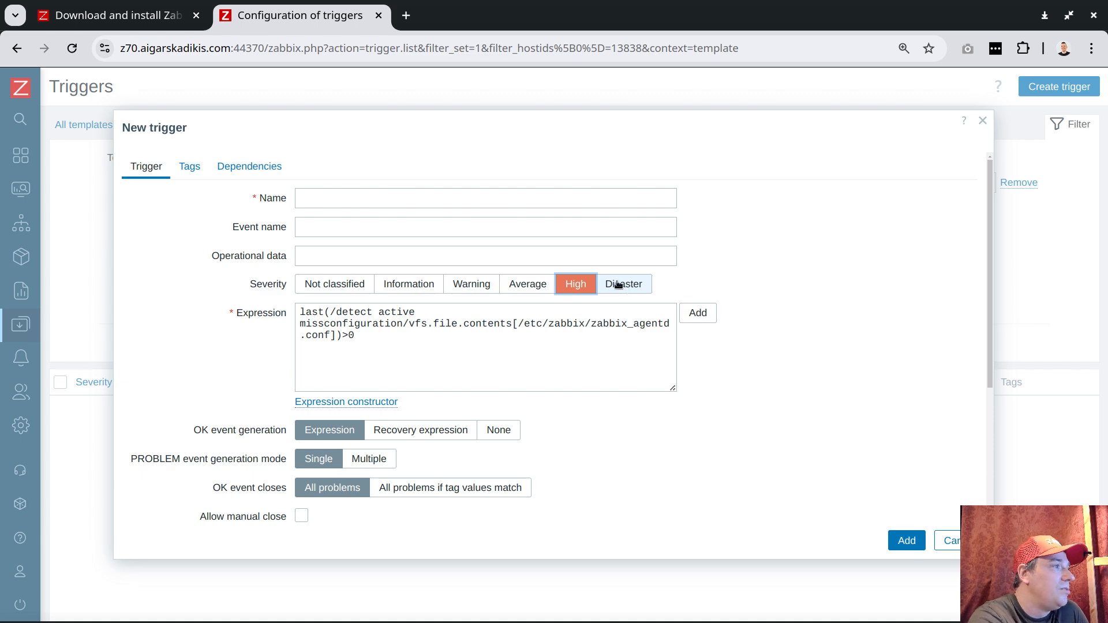
Name the trigger 'Duplicate identity for host "Zabbix server"' and save it.
click(485, 198)
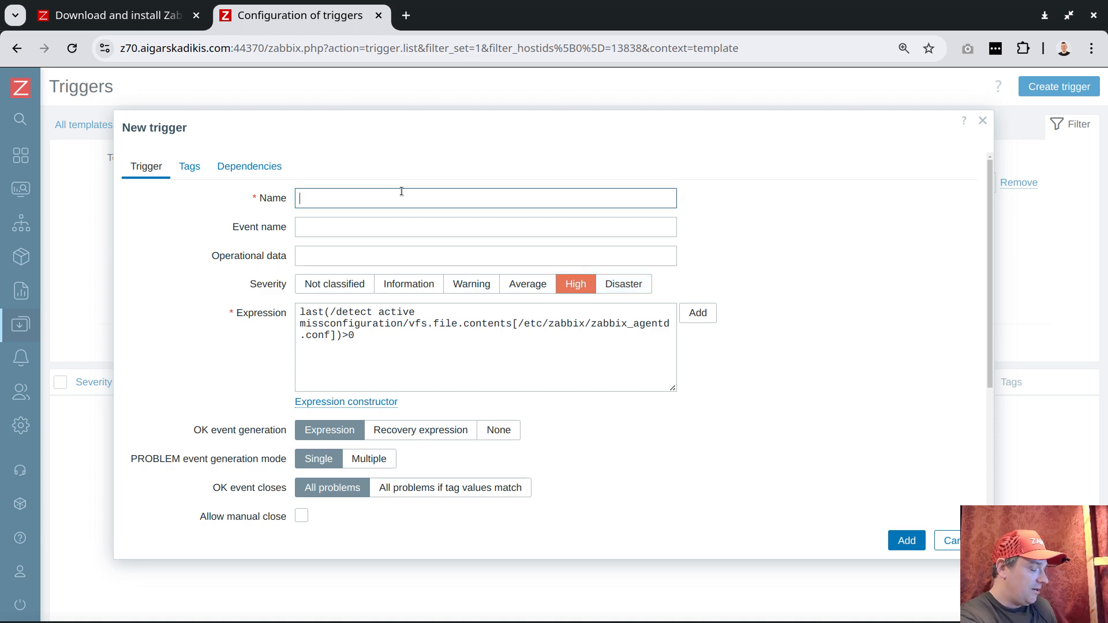
text(Duplicate identity for o)
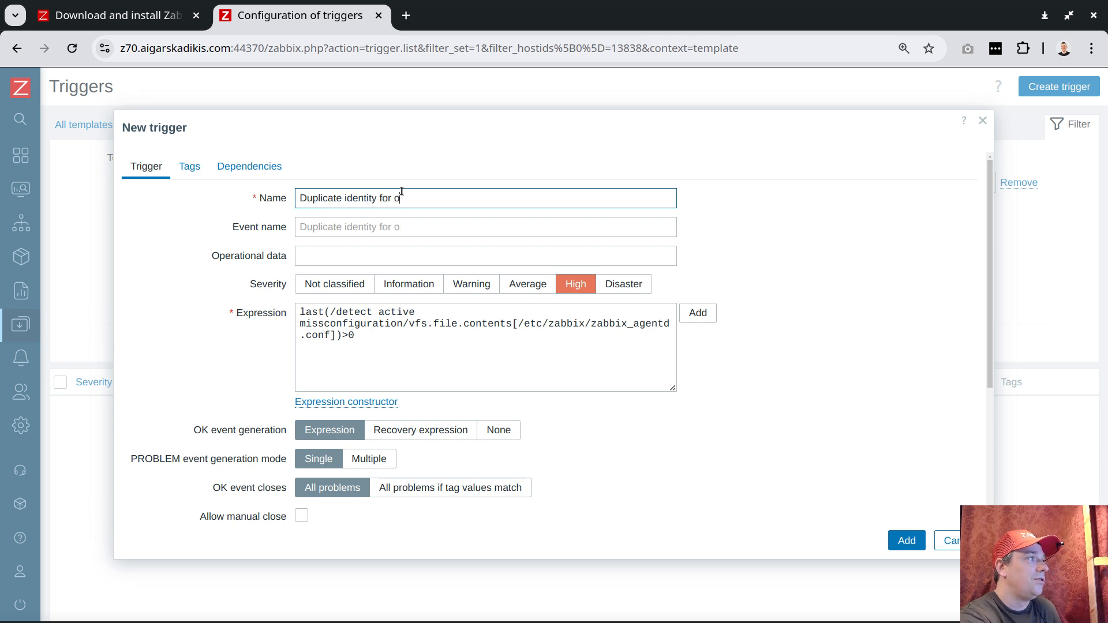
text(host "Zab")
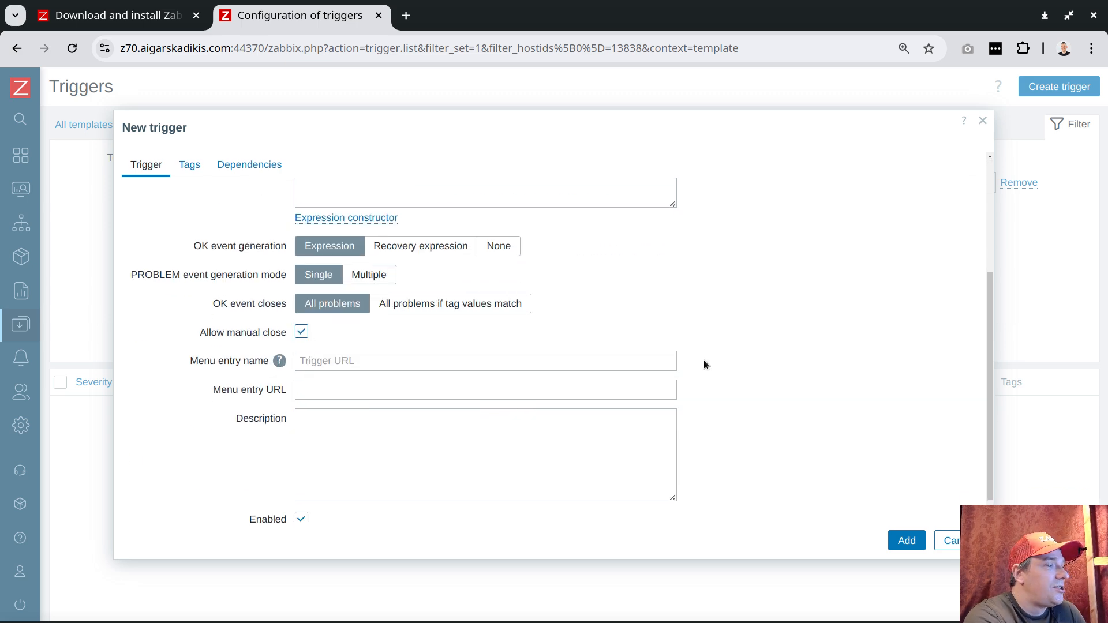
click(906, 540)
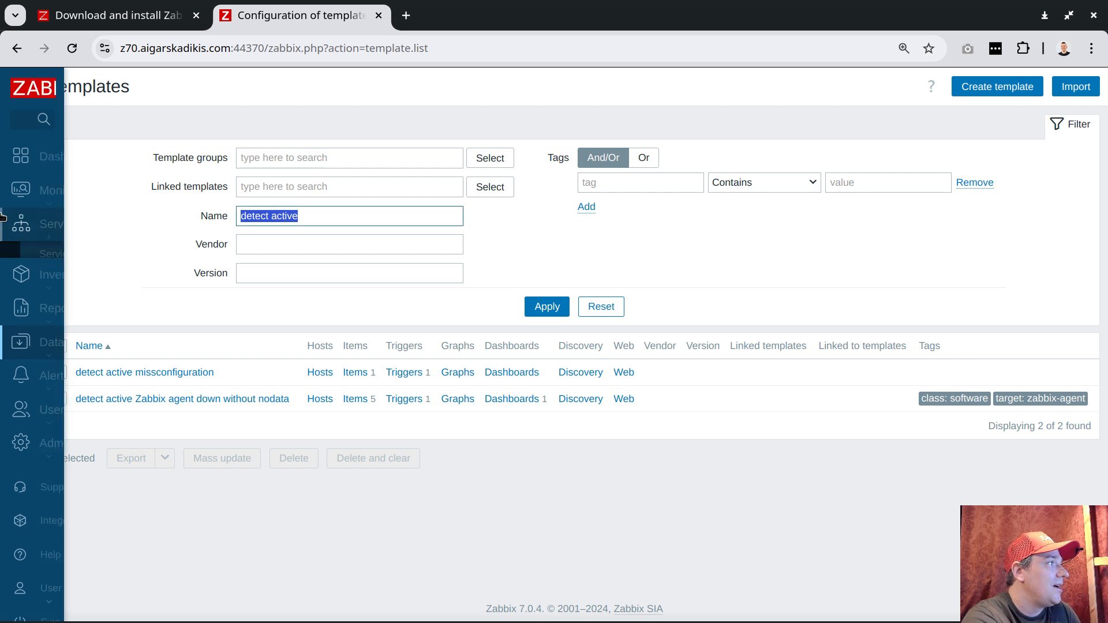
Filter templates by 'zab' and open the Linux by Zabbix agent template.
text(zabbix agent)
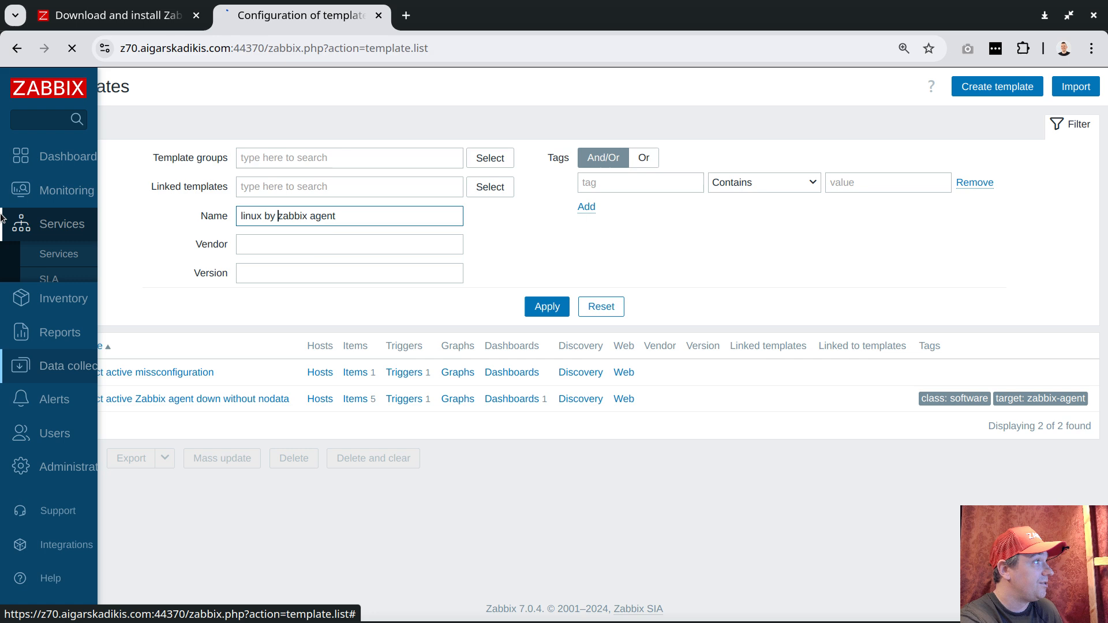
click(546, 305)
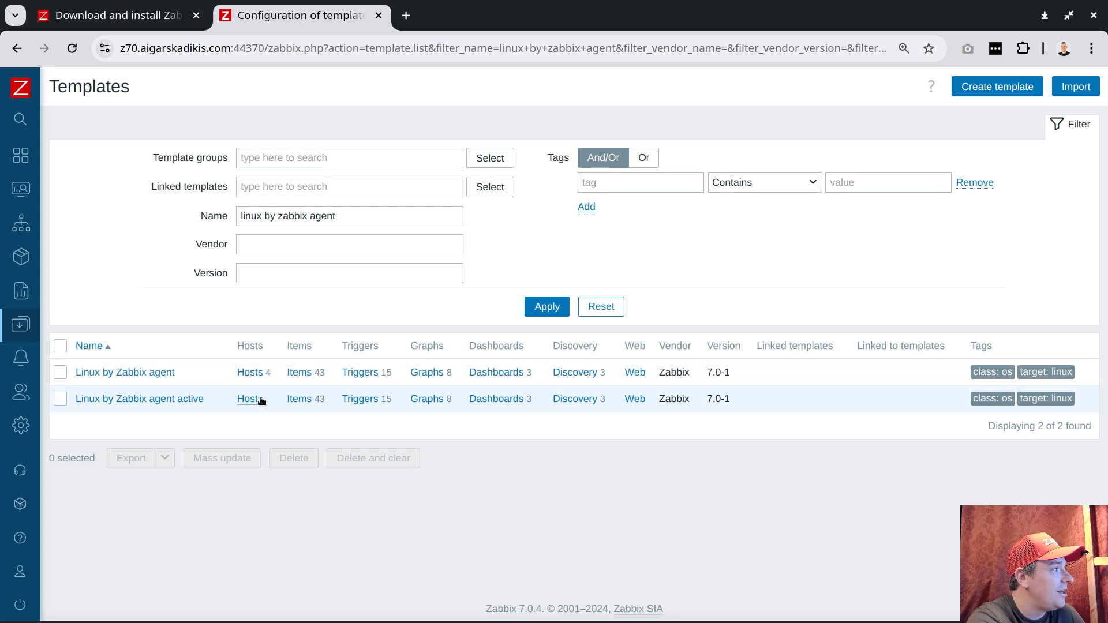
click(125, 373)
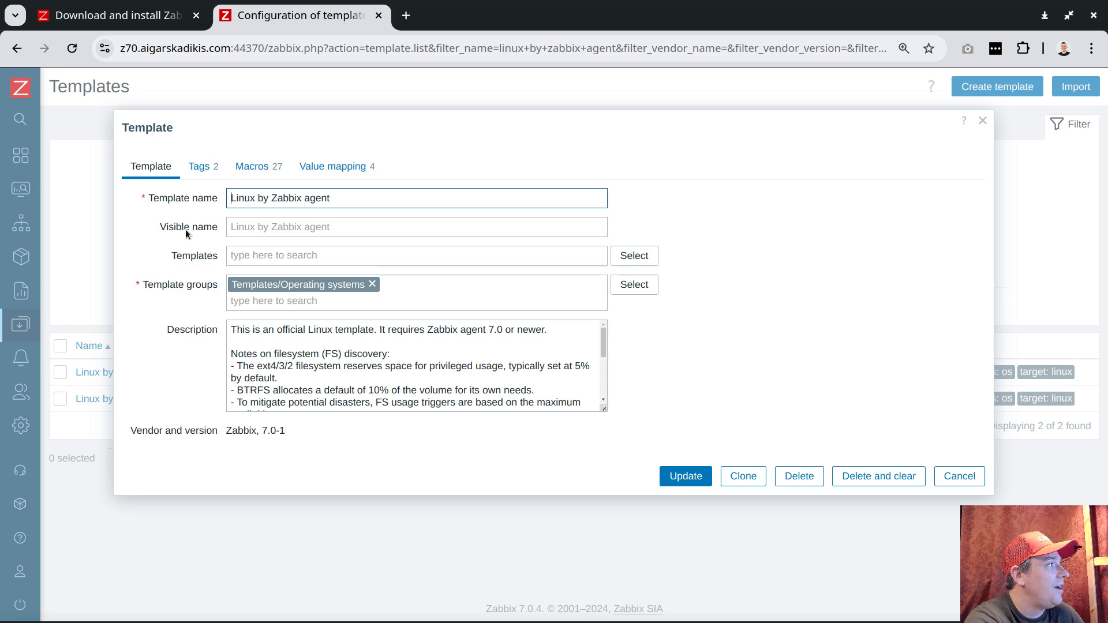
Link 'detect active missconfiguration' in the Templates field and update the template.
click(416, 255)
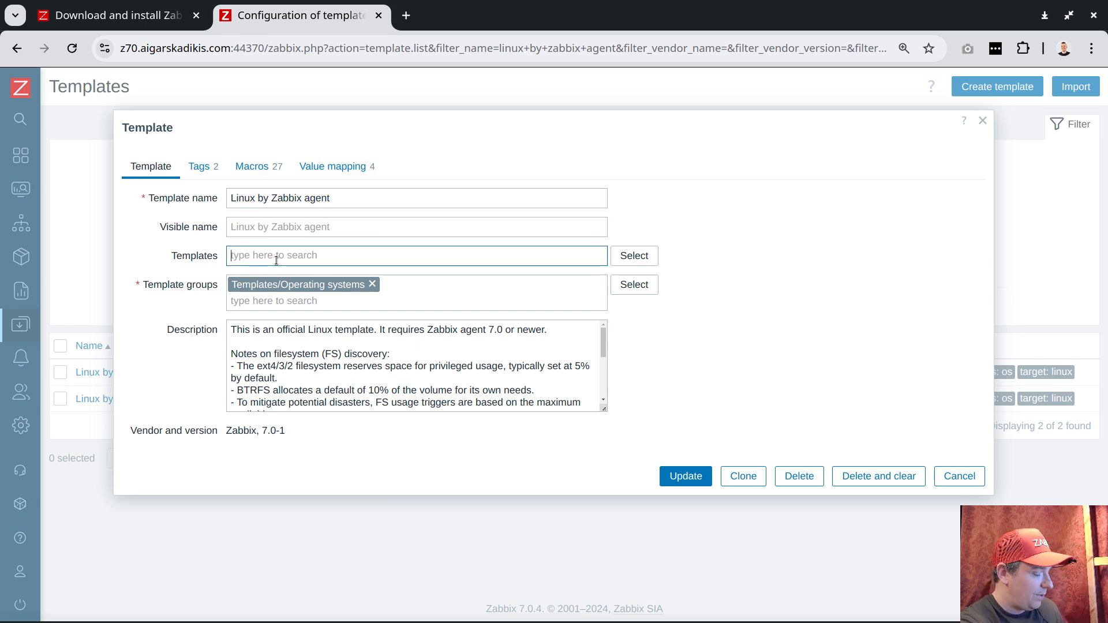
text(miss)
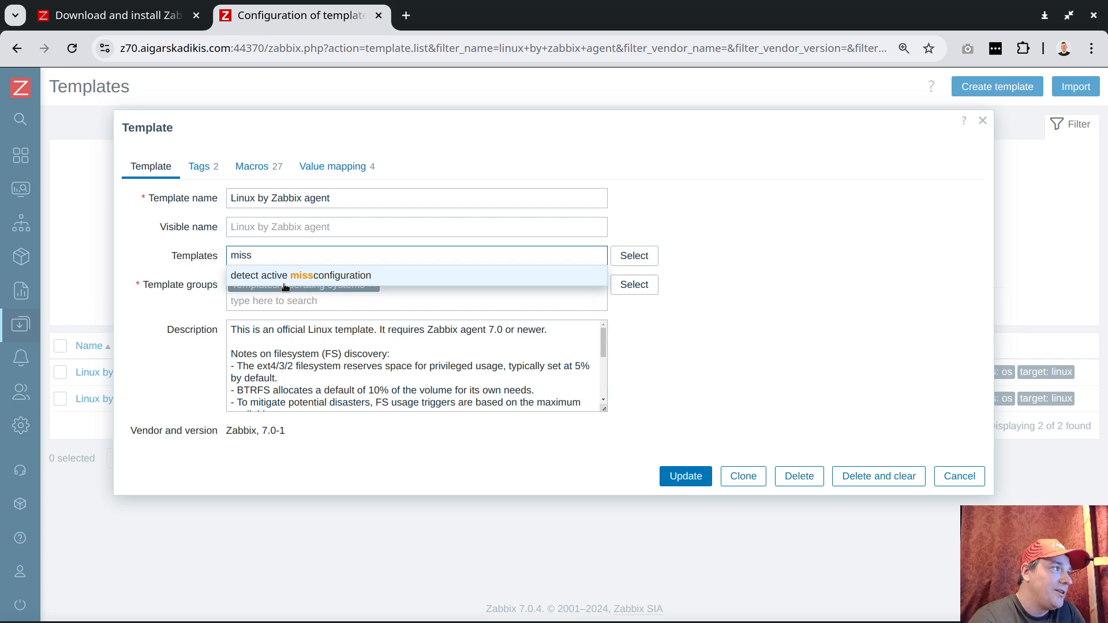
click(299, 276)
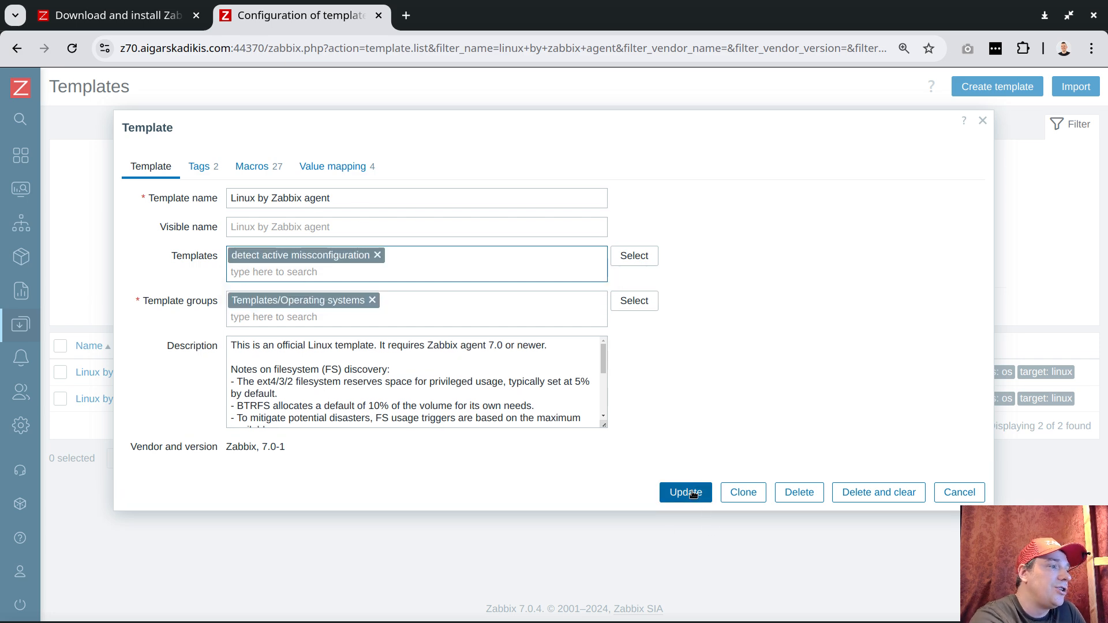
click(684, 491)
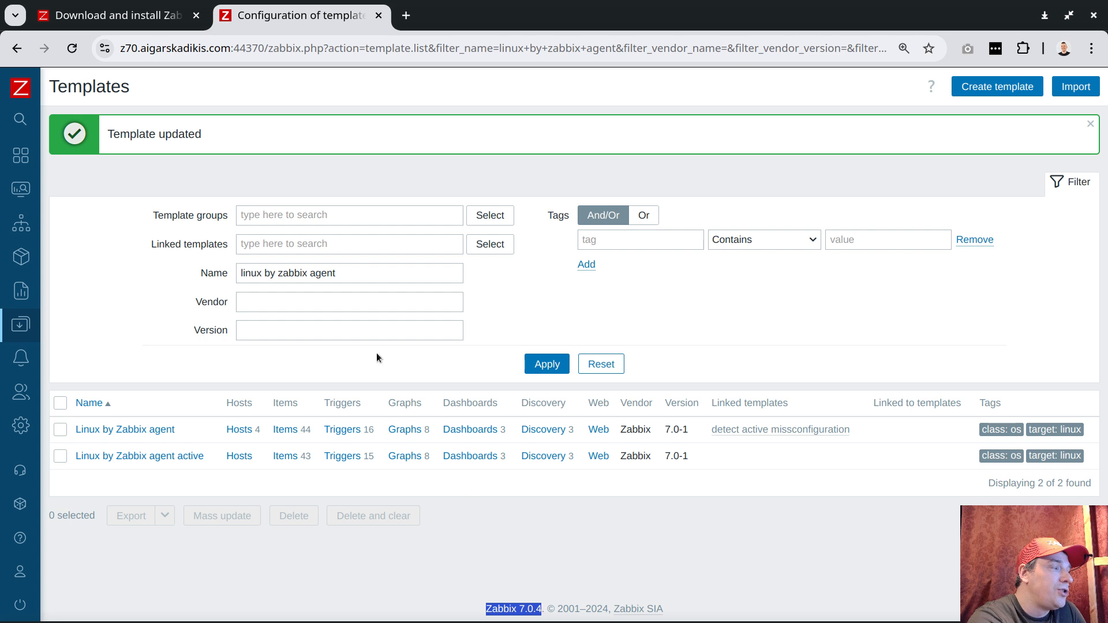
mouse_move(15, 149)
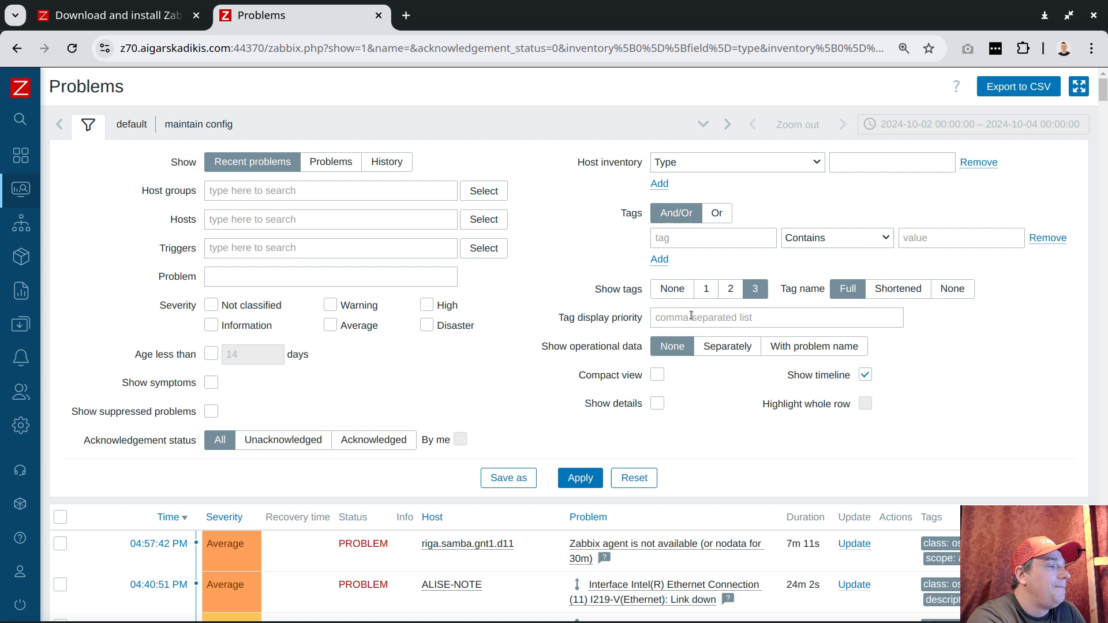
Refresh Monitoring > Problems and filter to host samba.ak.lan showing the Duplicate identity problem.
scroll(down, 3)
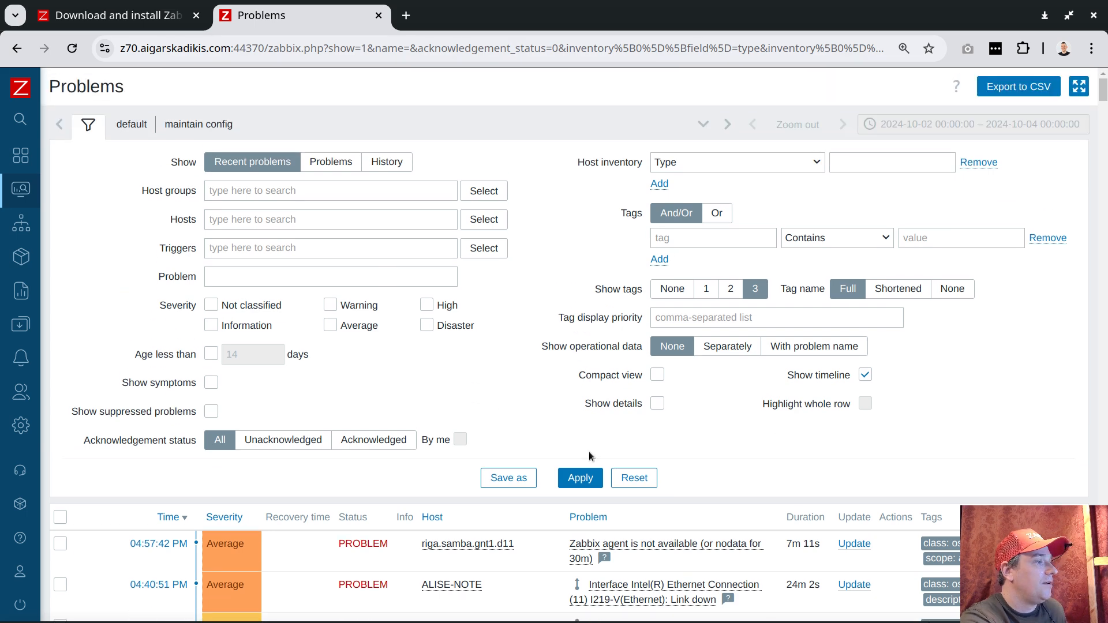
click(580, 478)
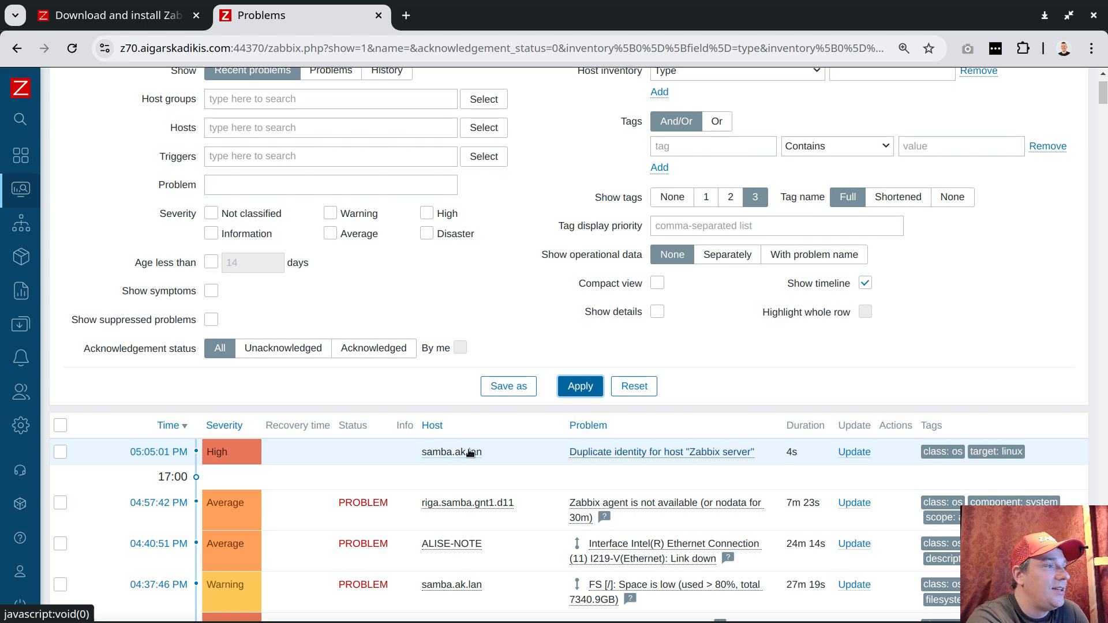
click(579, 386)
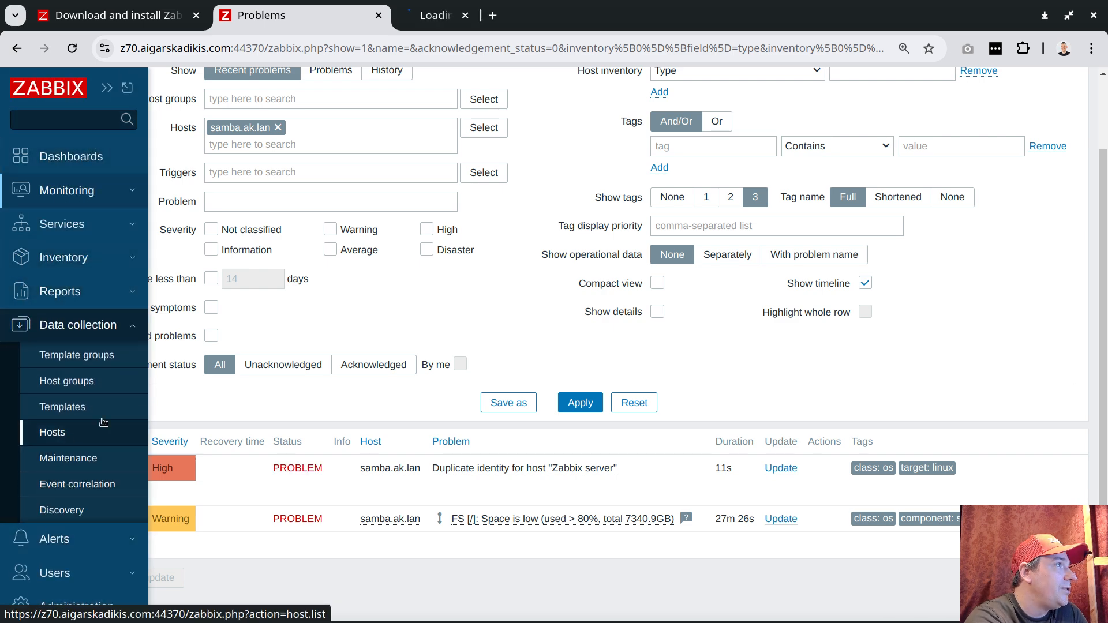
Open Data collection > Hosts filtered by 'zabbix serv', then switch to the terminal.
click(52, 431)
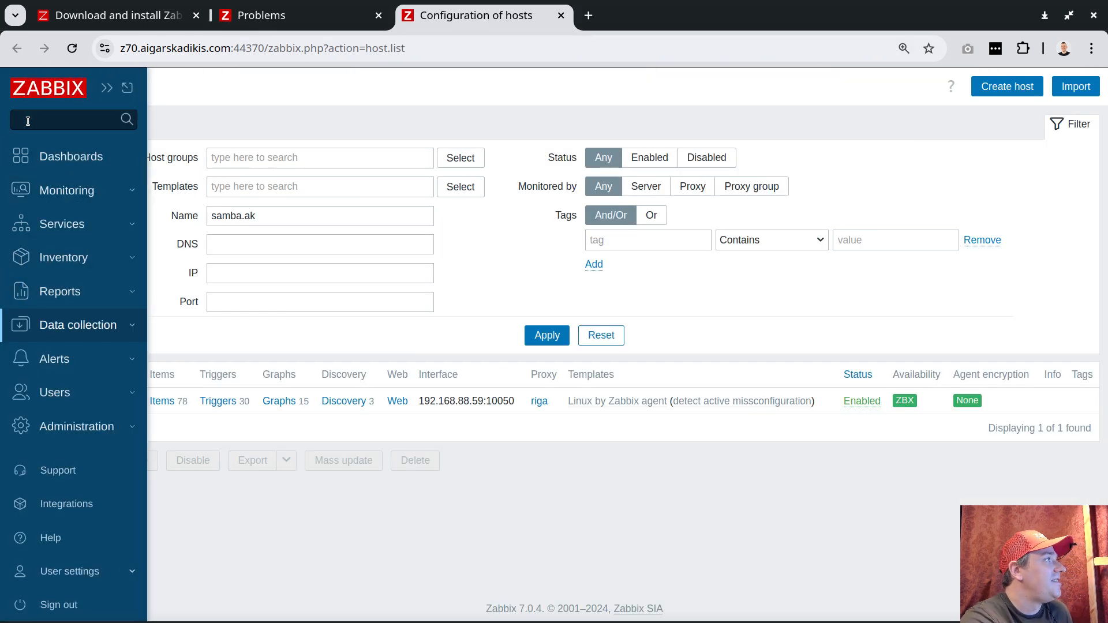
text(zabbix serv)
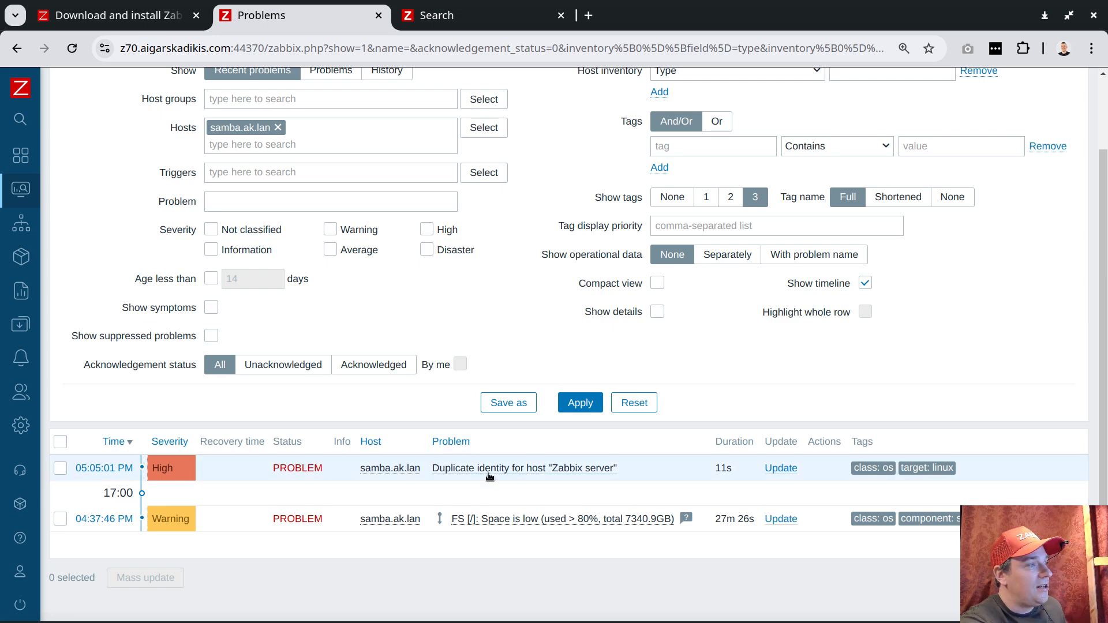
click(763, 609)
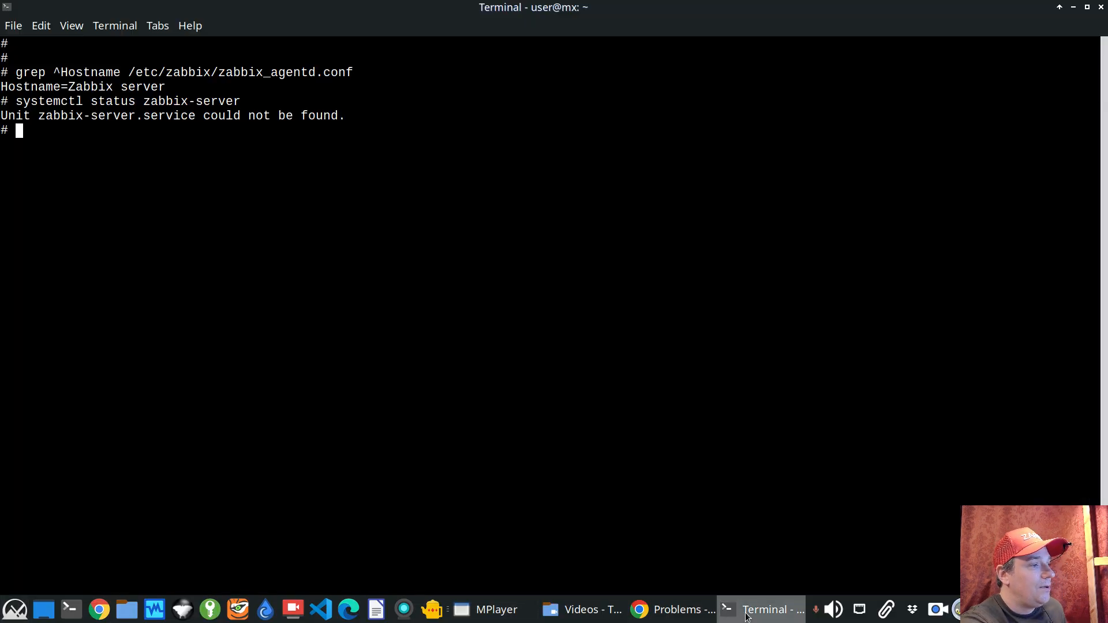
Edit Hostname in zabbix_agentd.conf with vim and run systemctl restart zabbix-agent.
text(v)
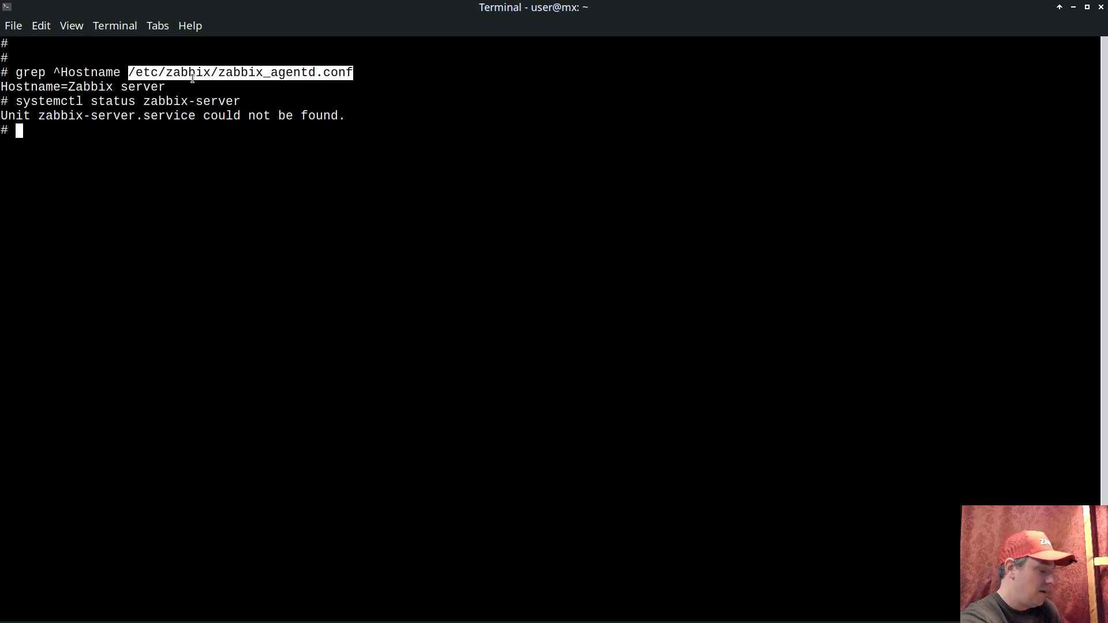
text(vim)
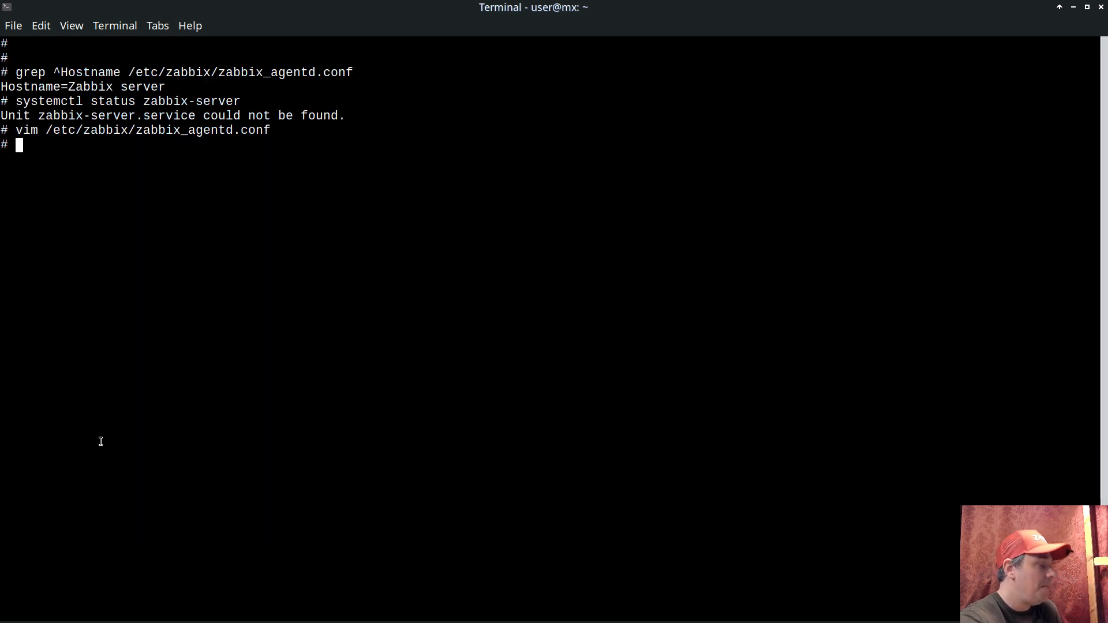
text(systemctl re)
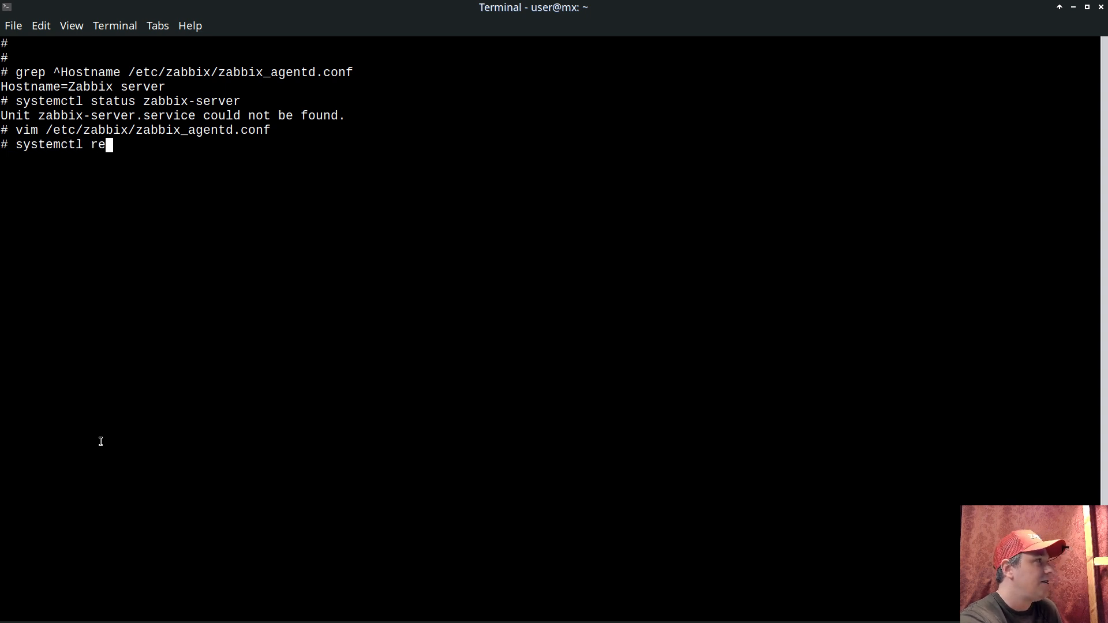
text(start zabbix-agen)
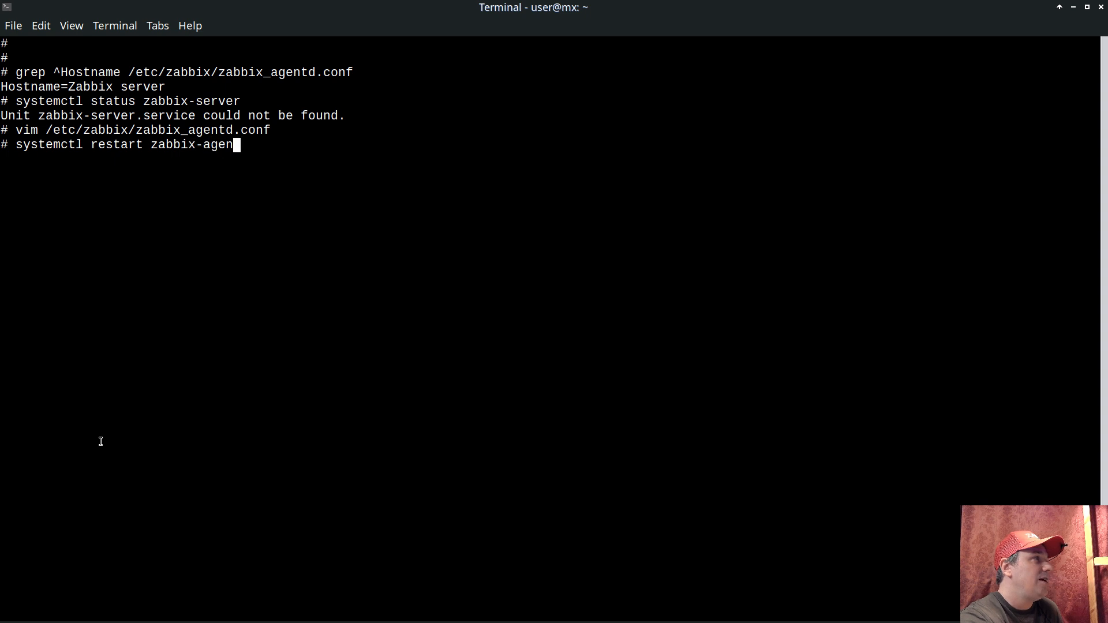
Tail the last 99 lines of /var/log/zabbix/zabbix_agentd.log, highlighting the new hostname.
text(tail -)
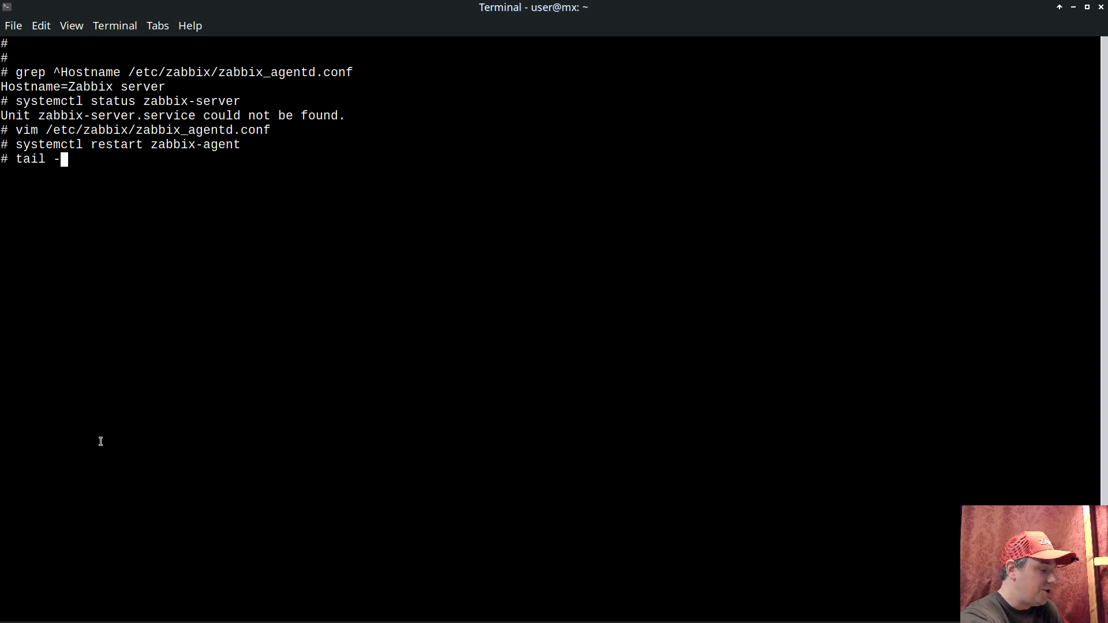
text(99 /var/l)
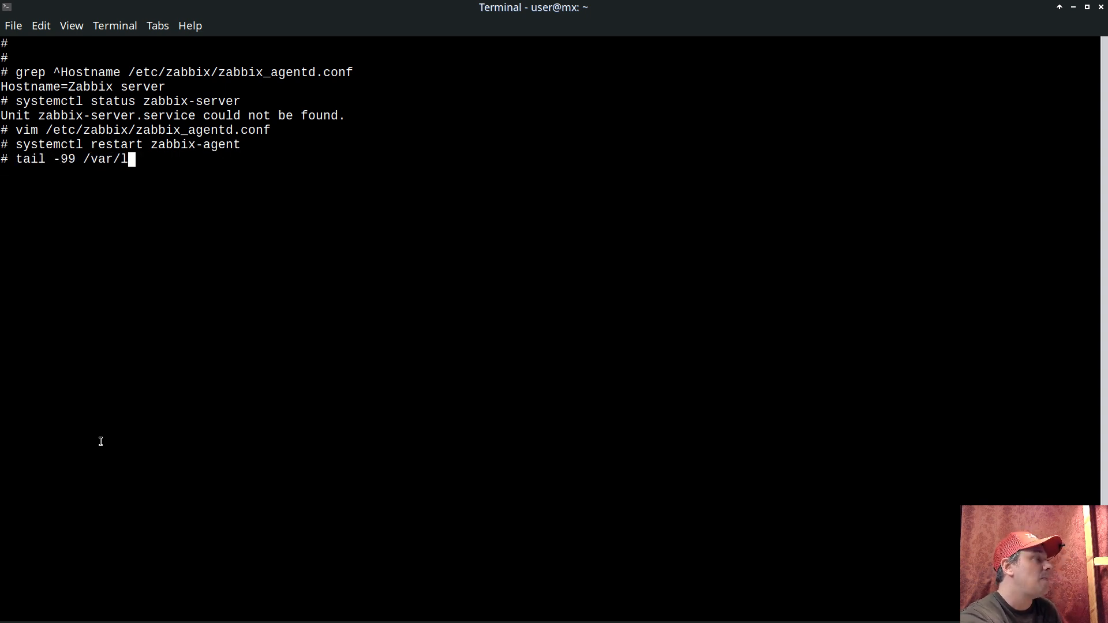
text(o)
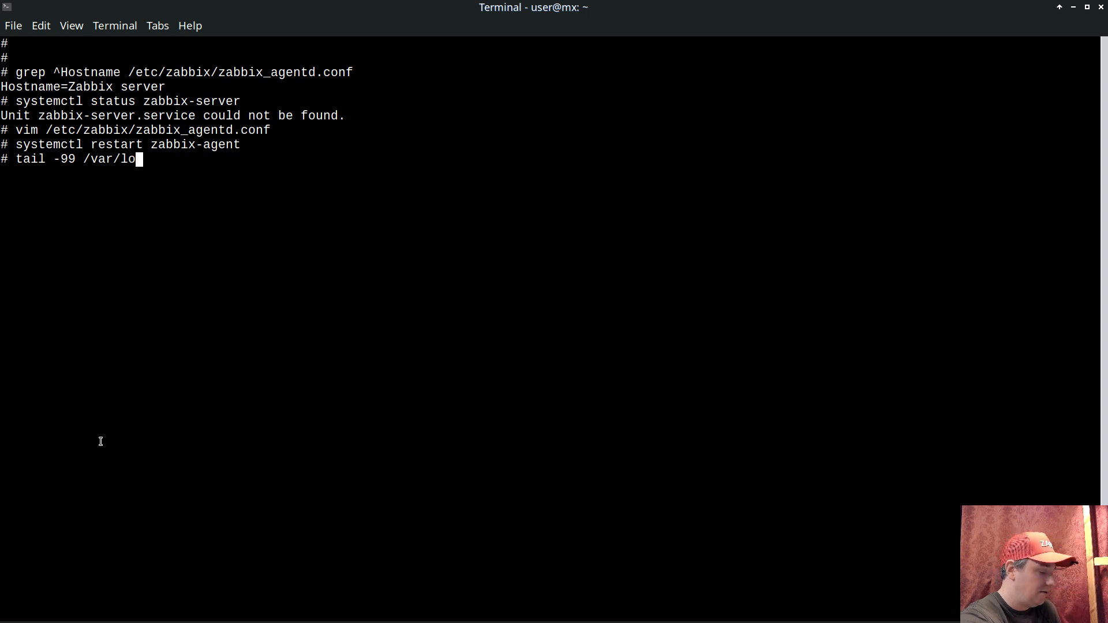
text(g/zabbix/zabbix_agentd)
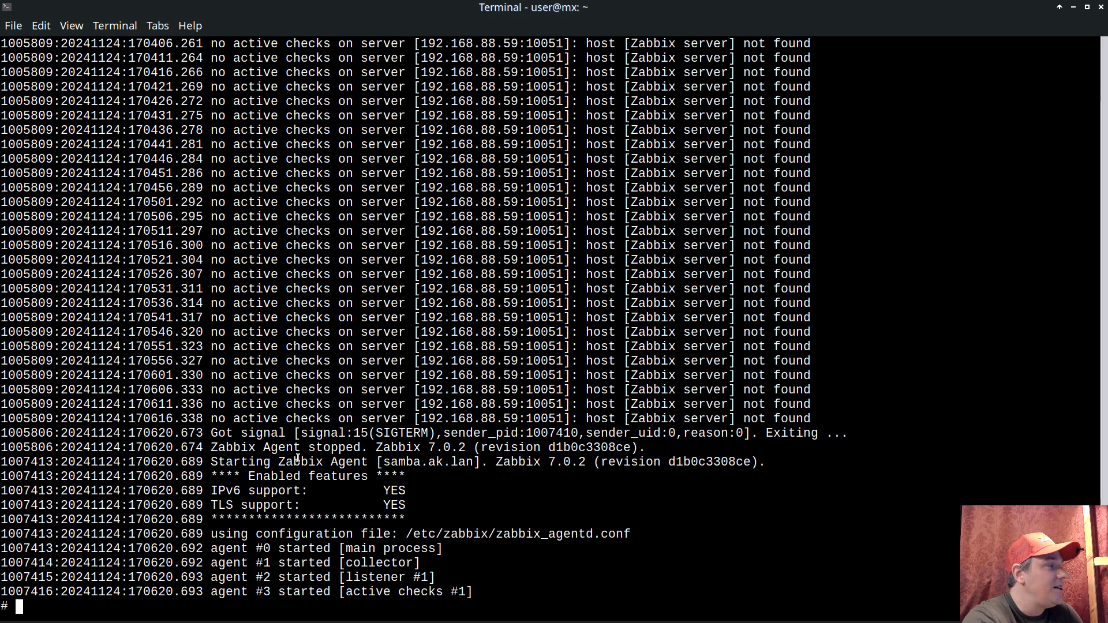
double_click(289, 461)
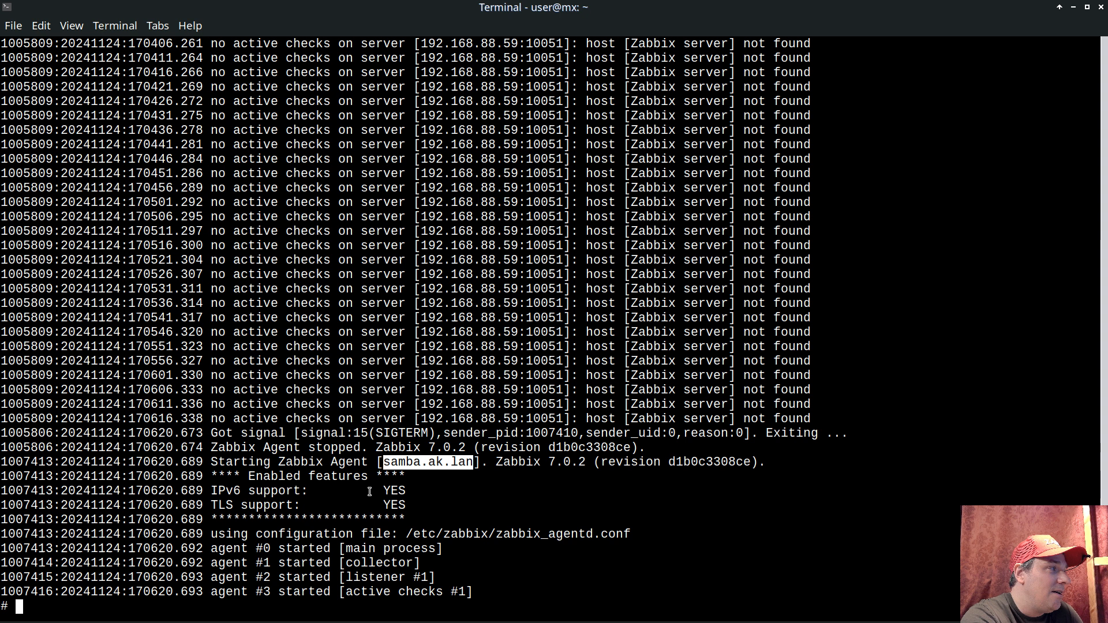
Grep 'Starting Zabbix Agent' in the log confirming samba.ak.lan, then open that host's settings in Zabbix.
text(grep ")
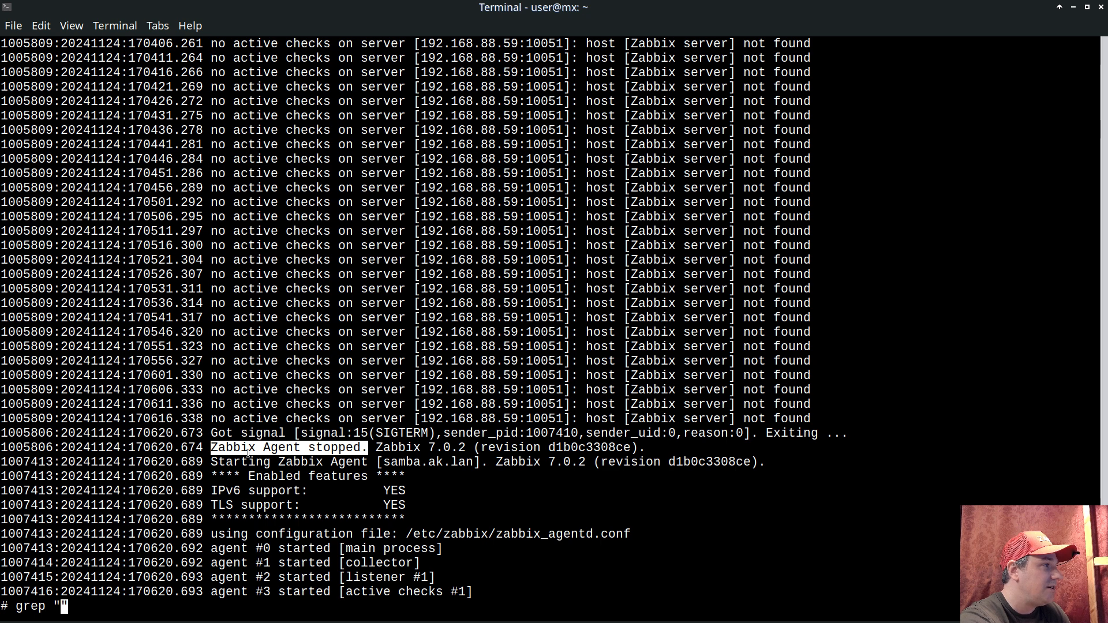
text(Starting Zabbix Agent)
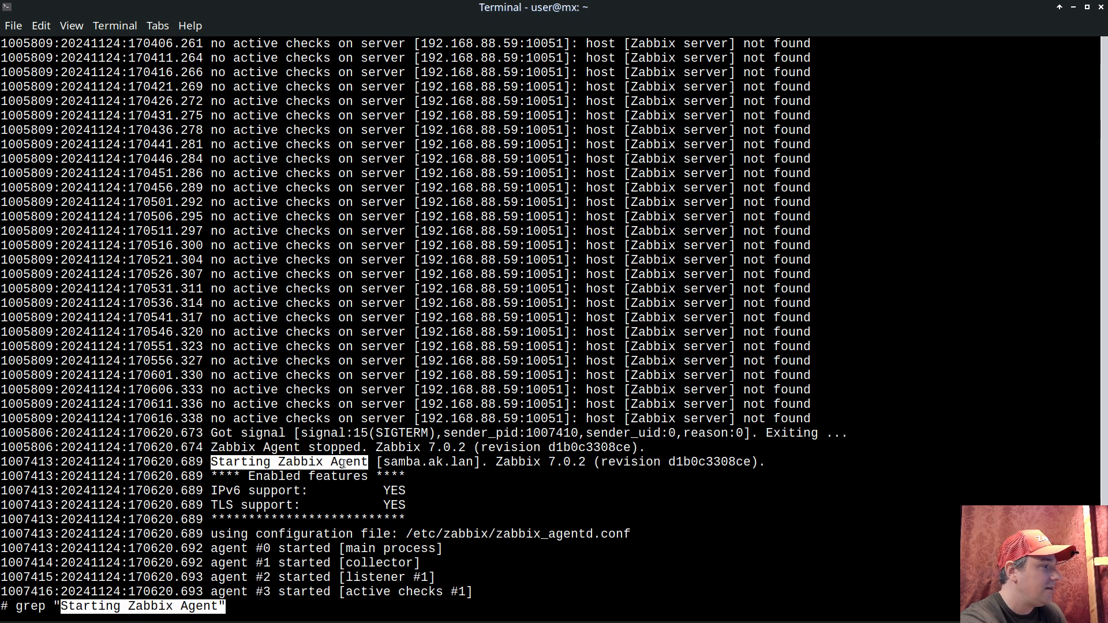
text(/var/log/zabbix/zabbix_agentd.log)
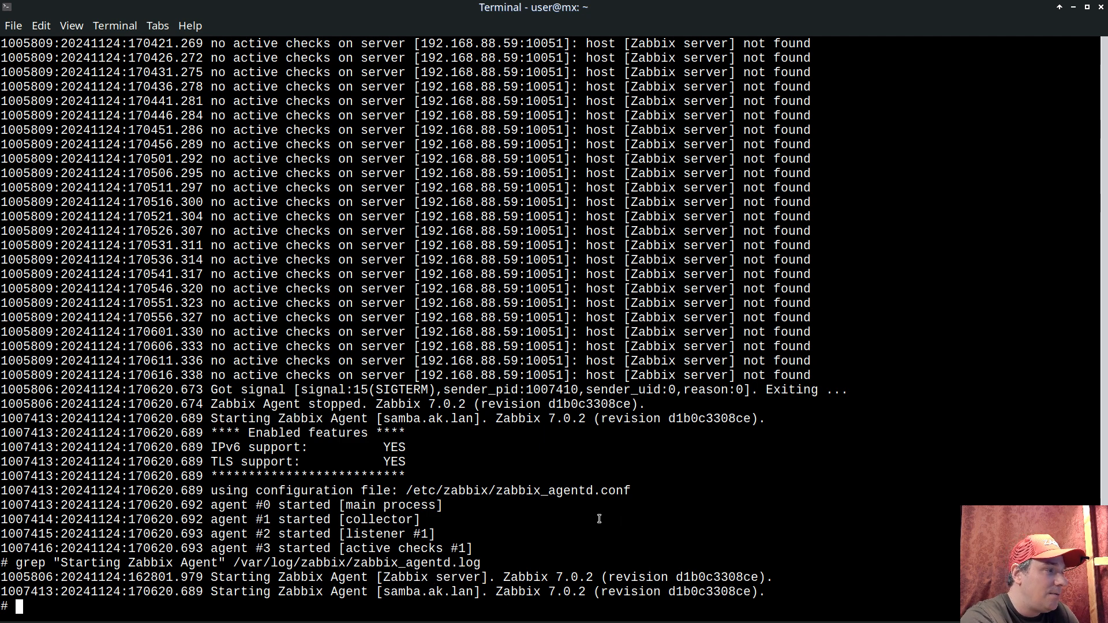
double_click(401, 591)
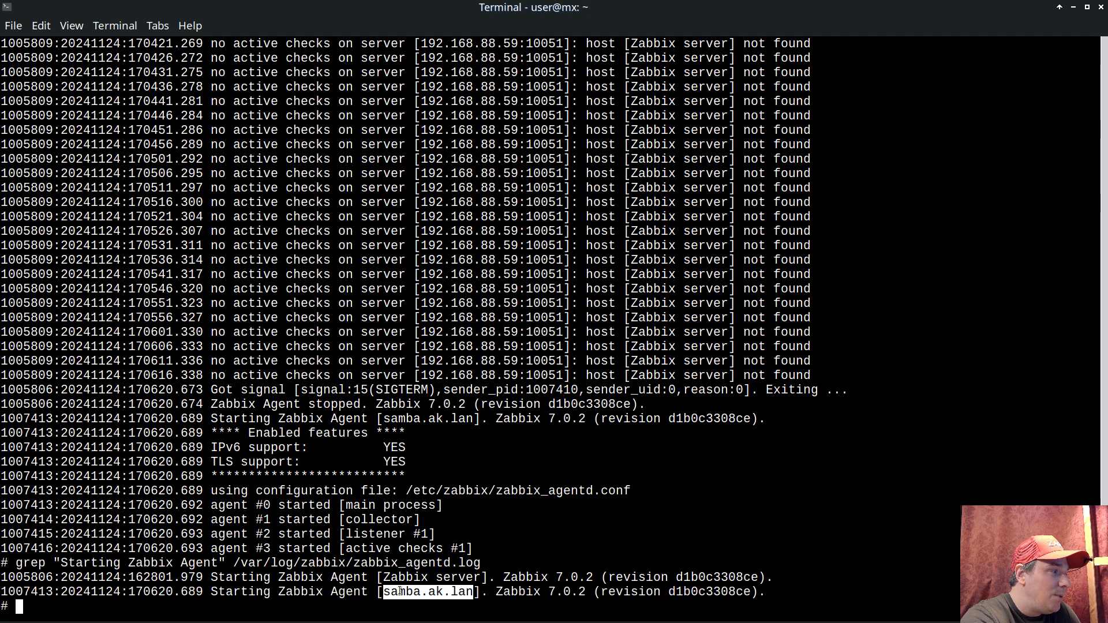
click(41, 25)
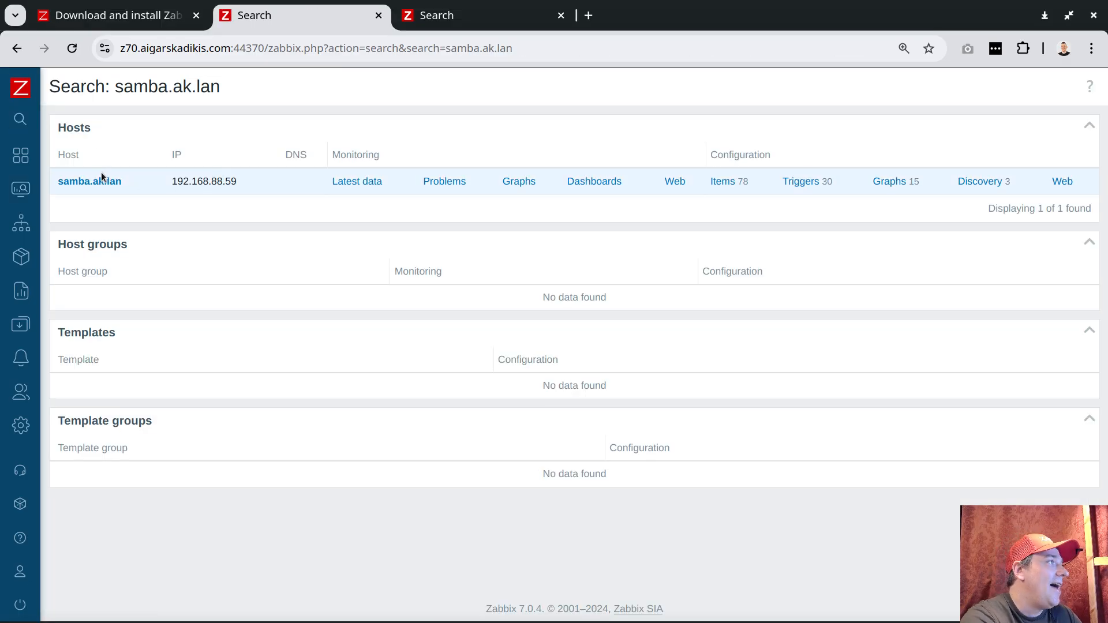
click(89, 181)
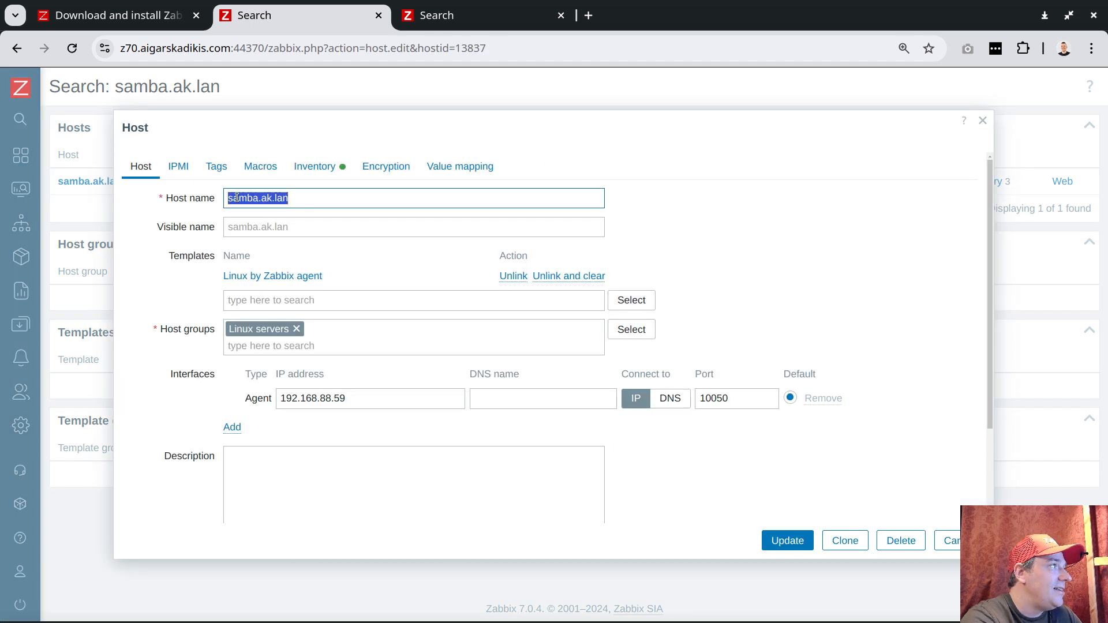